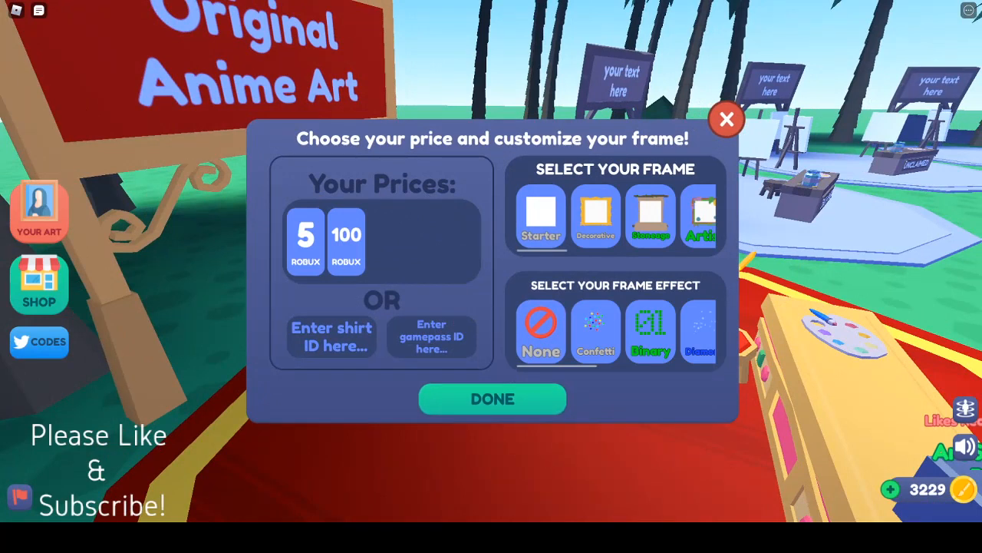
- Dismiss the art stand price and frame dialog and exit Roblox to the home screen
click(492, 398)
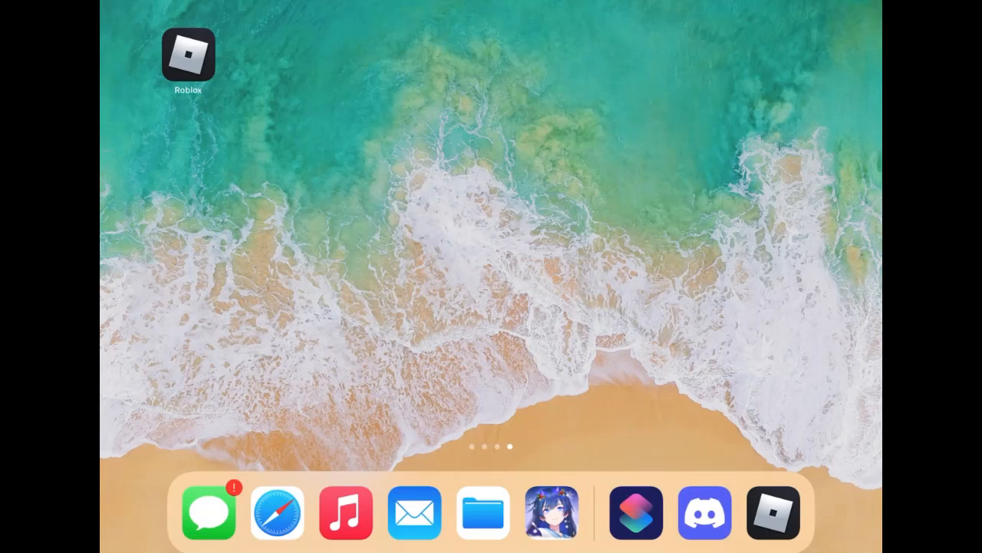
- Launch Safari, search 'roblox' and load roblox.com from the Top Hit suggestion
click(276, 512)
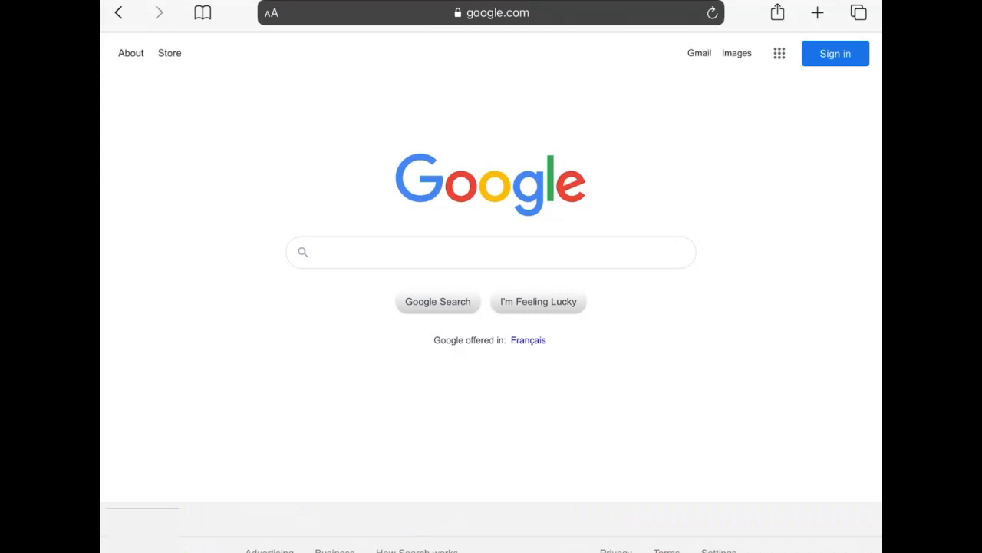
click(491, 12)
text(robl)
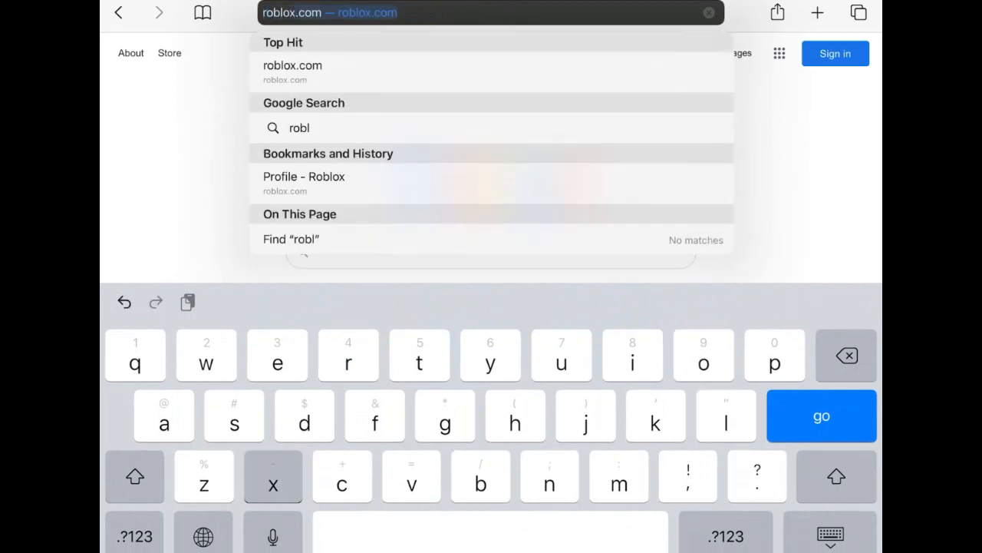
click(293, 65)
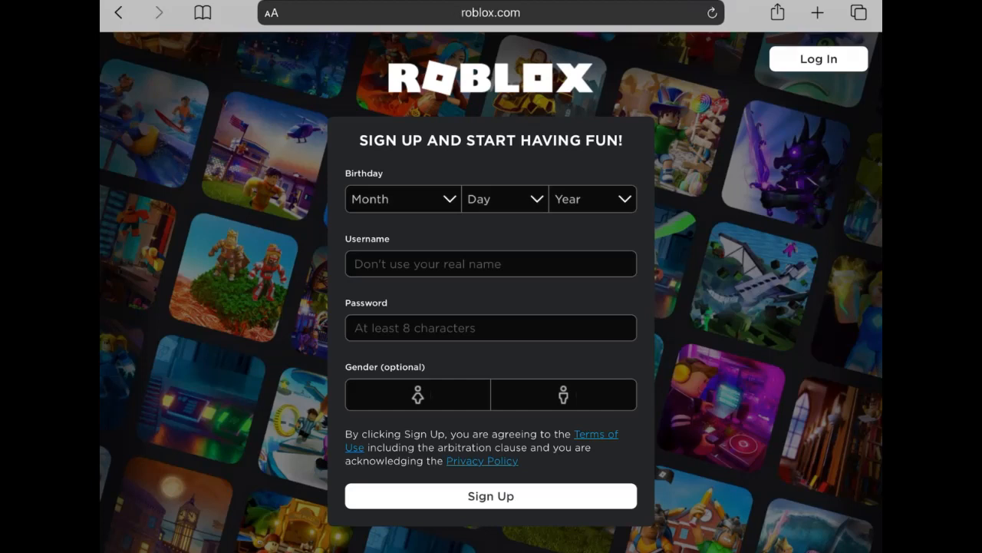
- Log in, browse the Create/Studio page, and expand the hamburger site menu
click(818, 59)
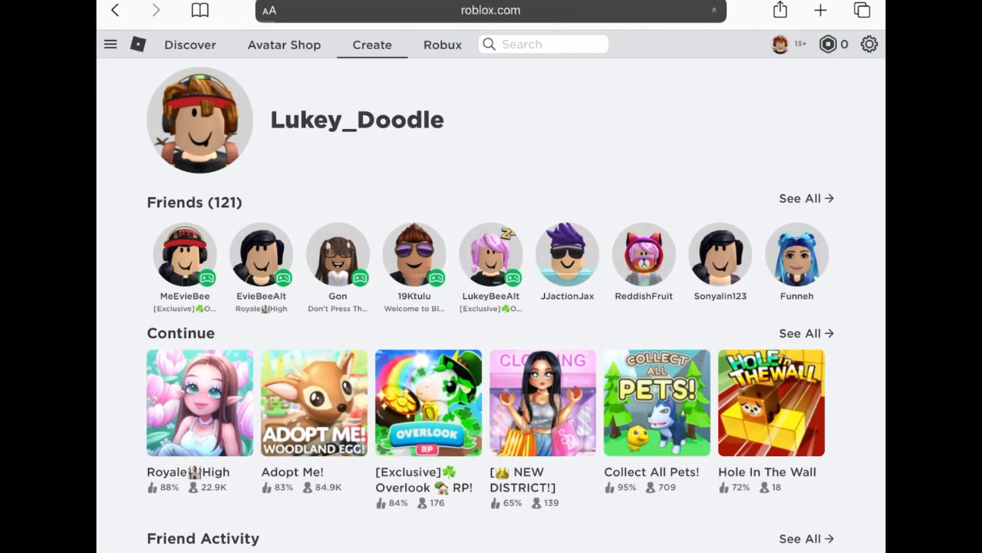
click(371, 44)
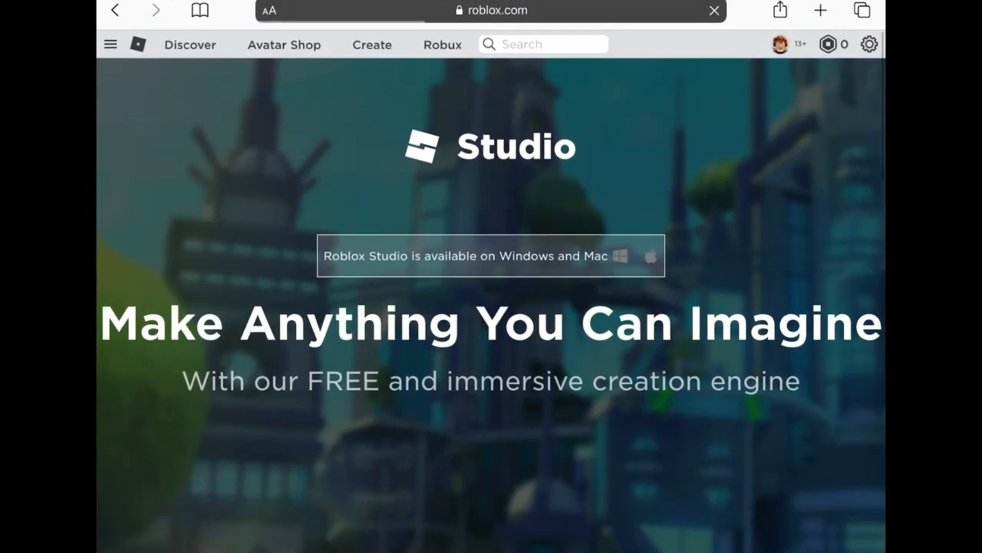
click(713, 10)
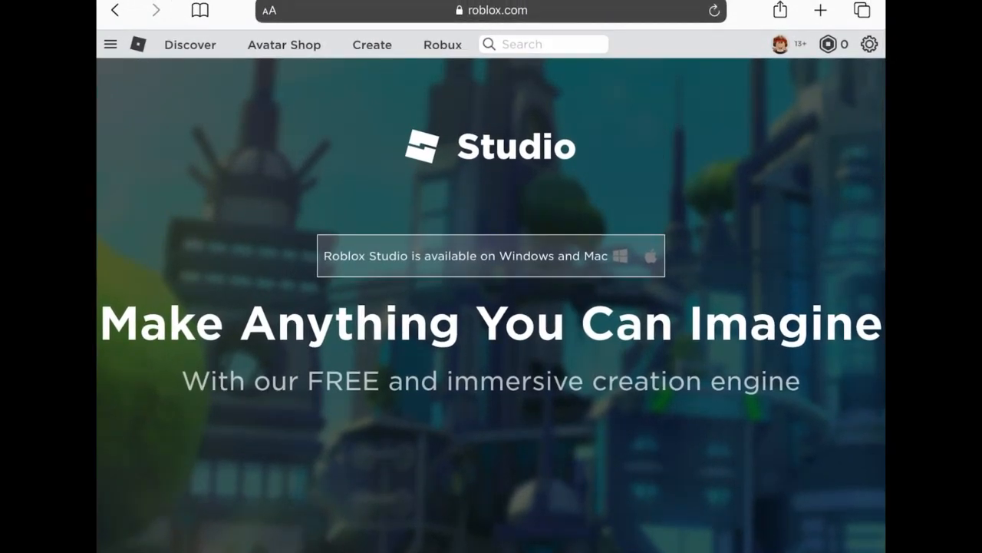
scroll(down, 3)
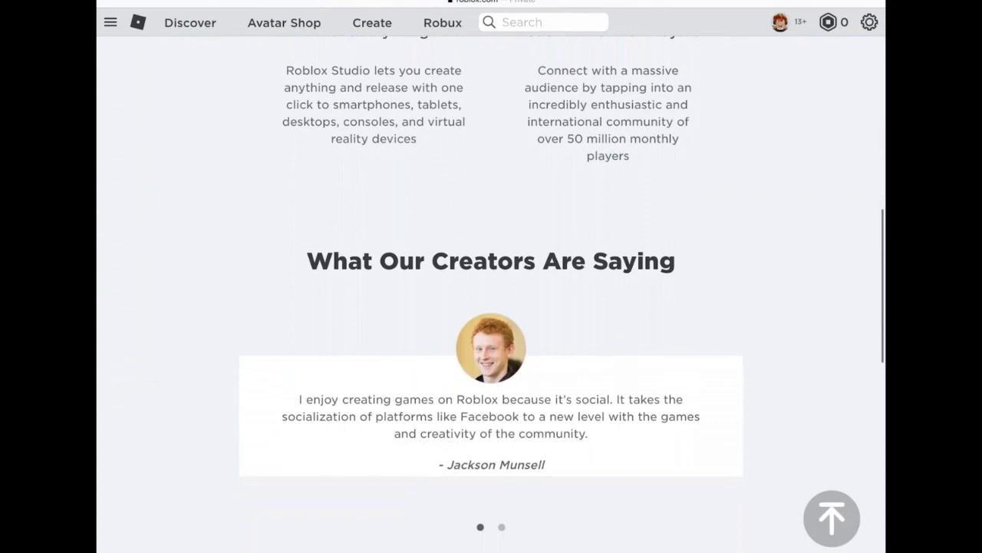
scroll(down, 3)
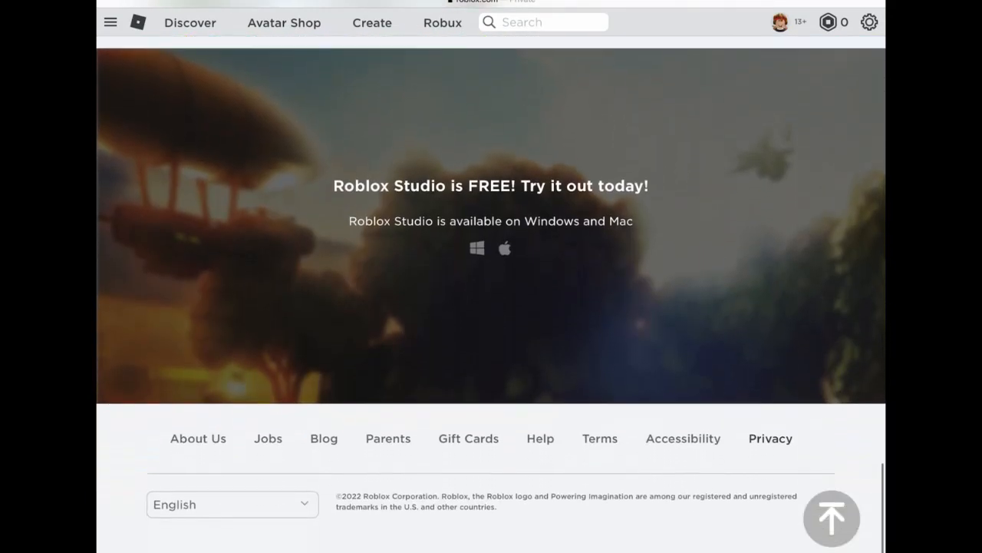
scroll(up, 3)
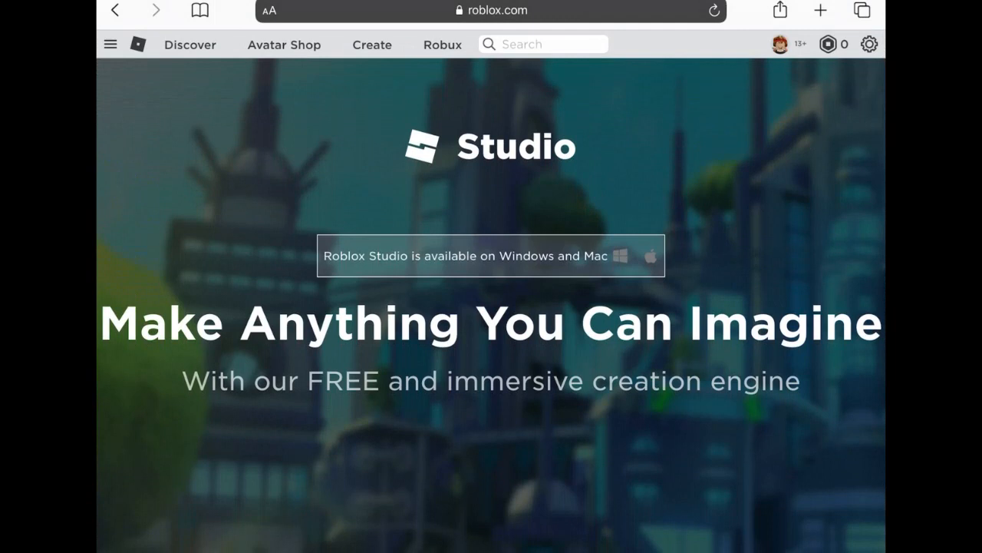
click(110, 43)
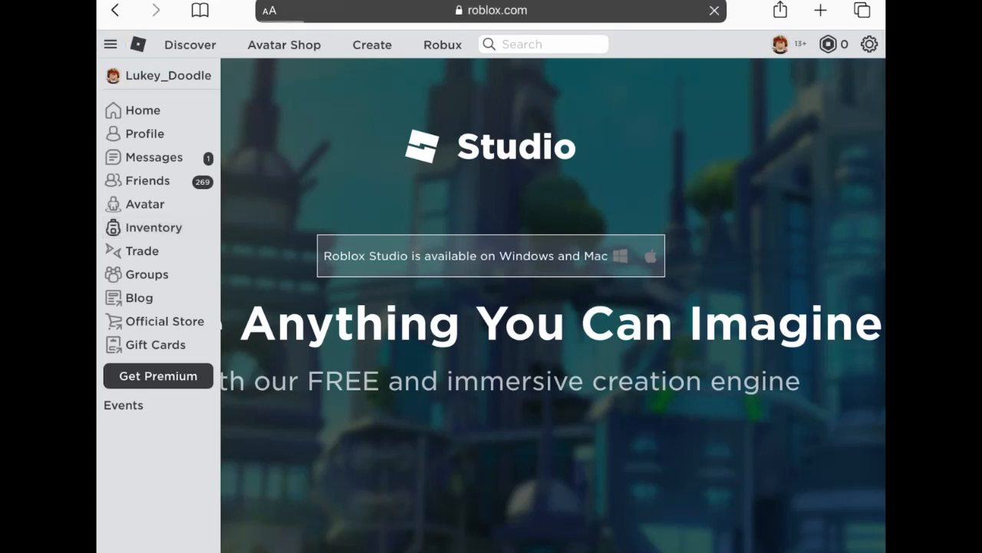
- Open your place from Inventory > Places > Created by Me and view its 10-Robux pass
click(153, 227)
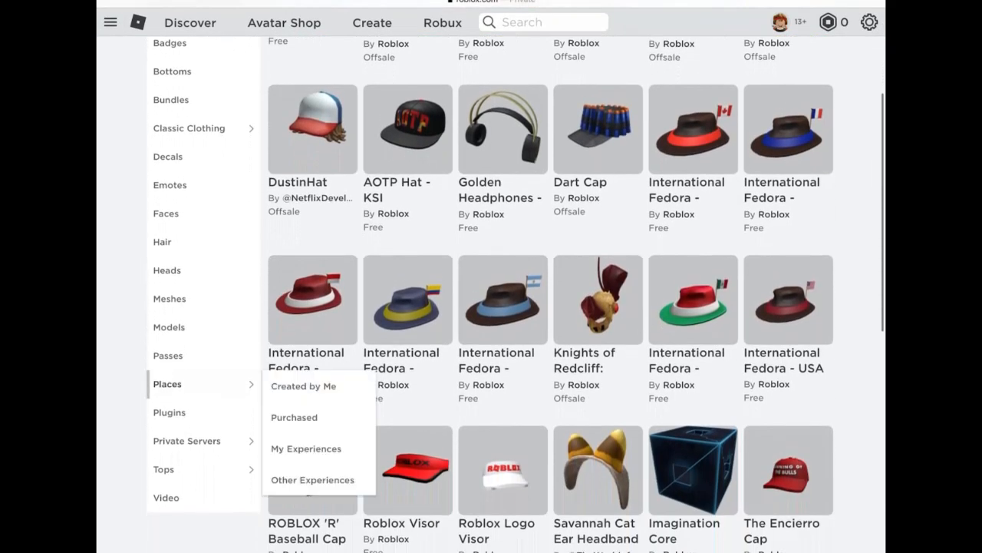
click(304, 385)
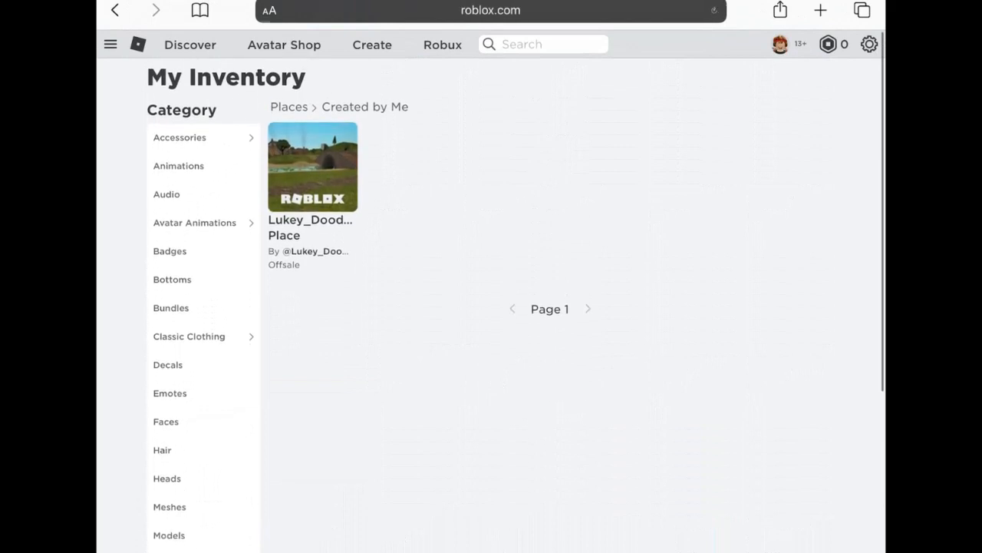
click(311, 166)
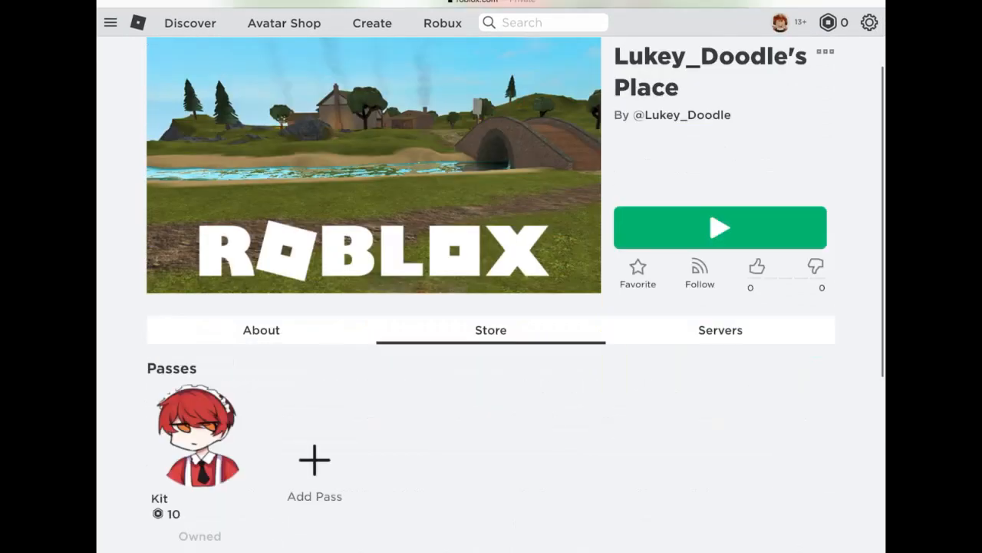
scroll(down, 3)
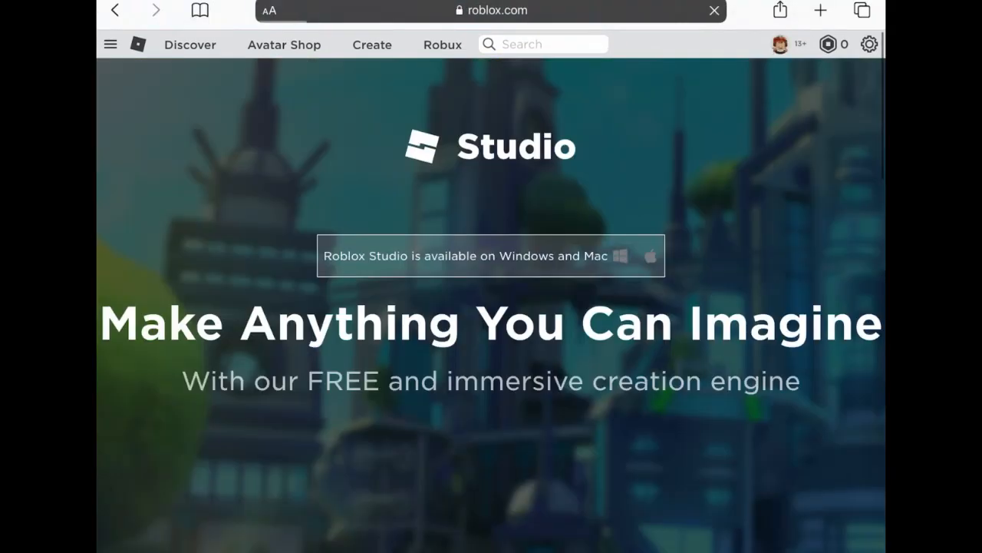
scroll(down, 3)
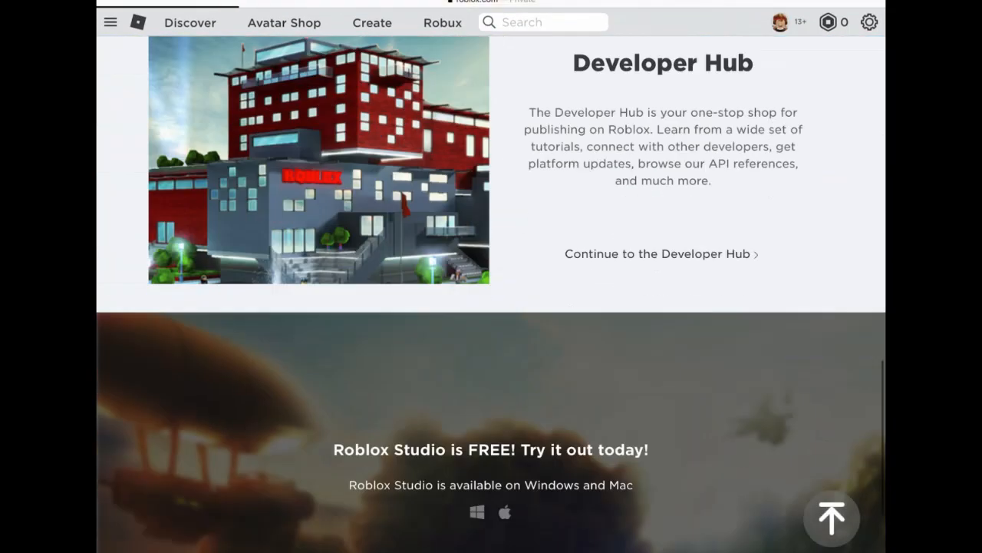
scroll(down, 3)
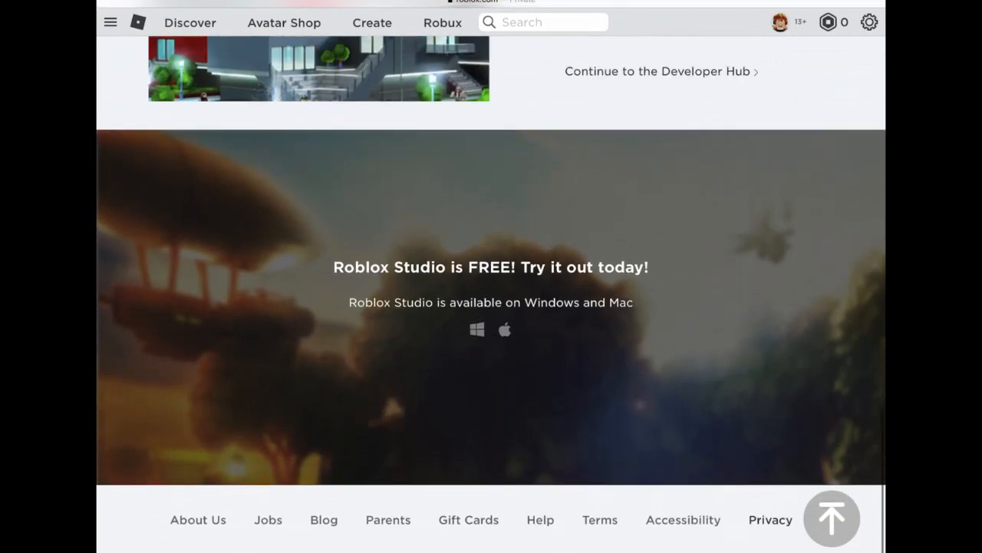
click(657, 71)
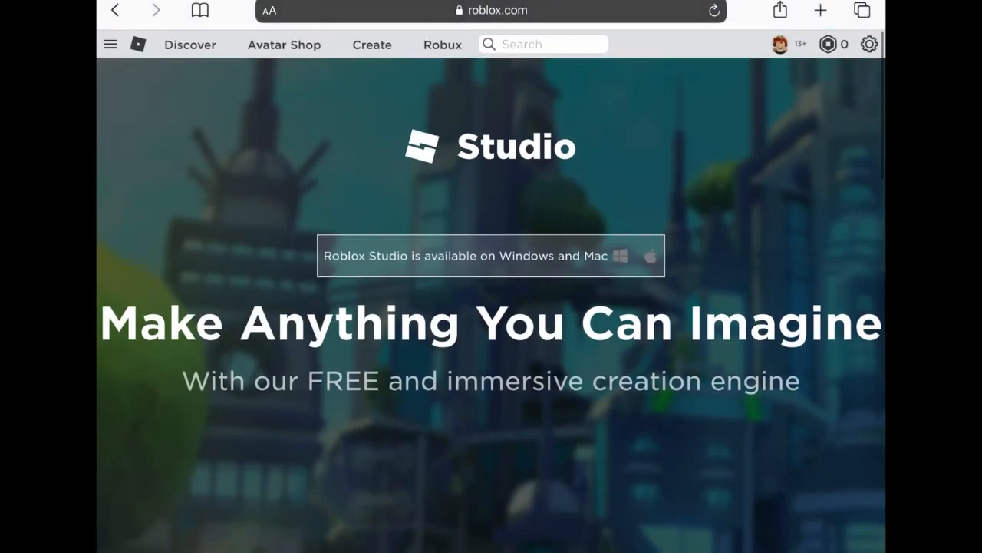
scroll(down, 3)
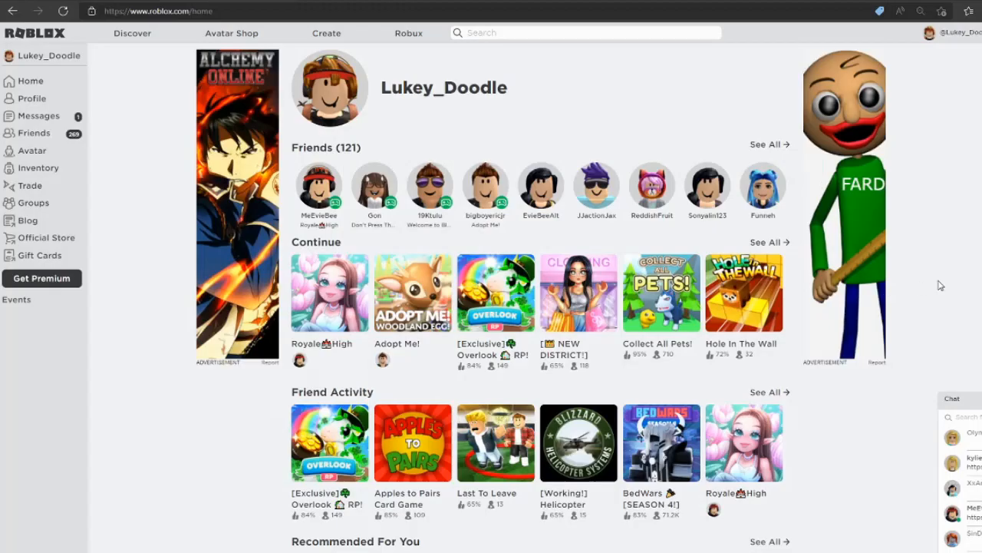
- Open the Create dashboard and list the account's single place under My Creations > Places
click(951, 398)
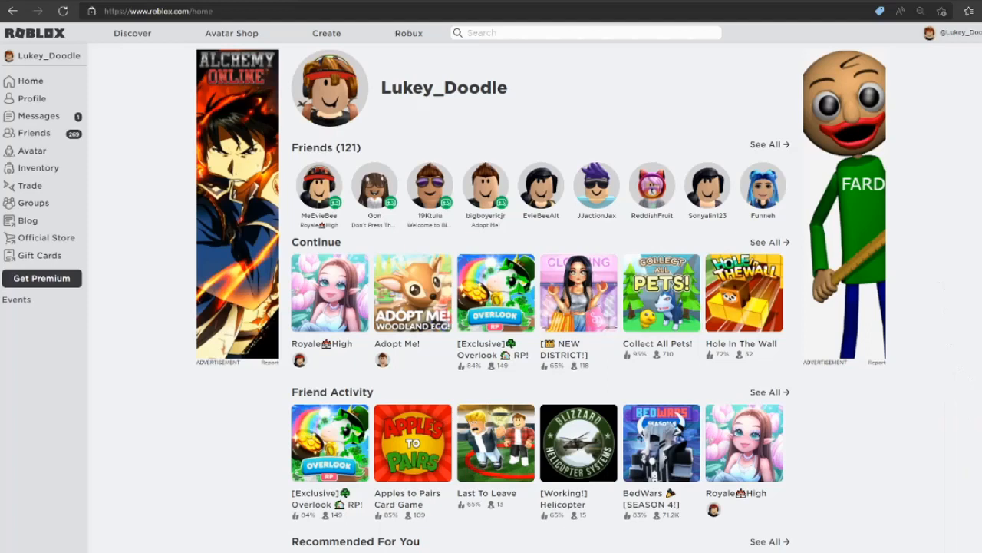
click(326, 33)
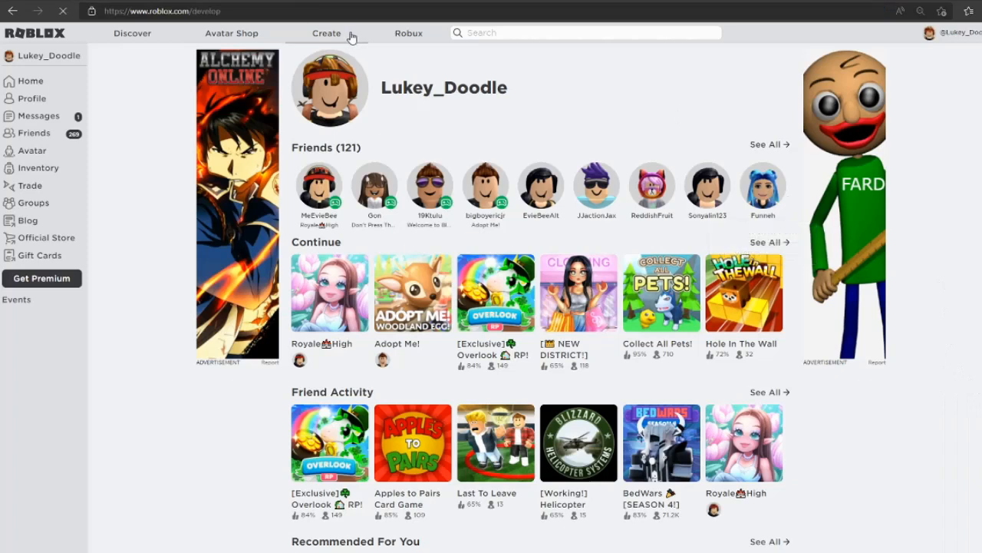
click(326, 33)
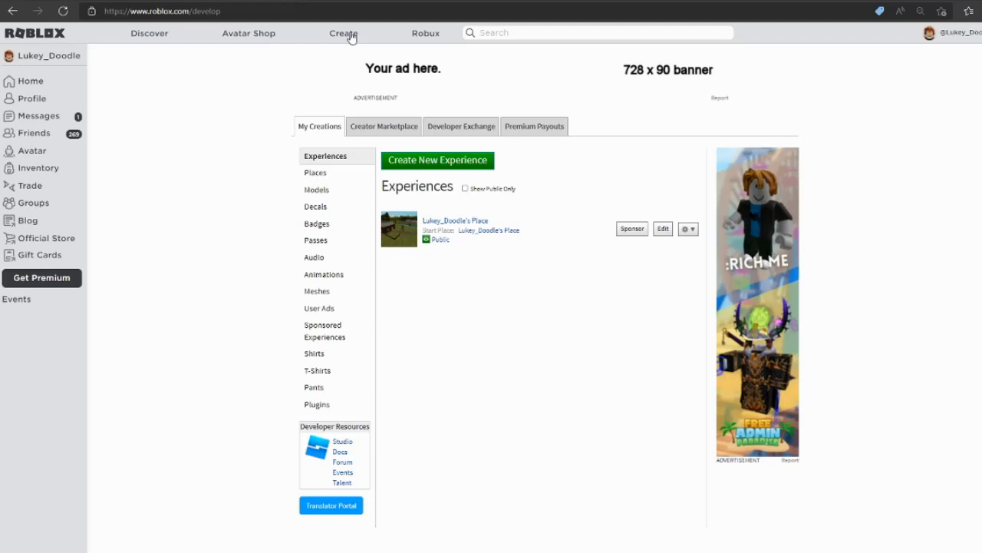
mouse_move(765, 383)
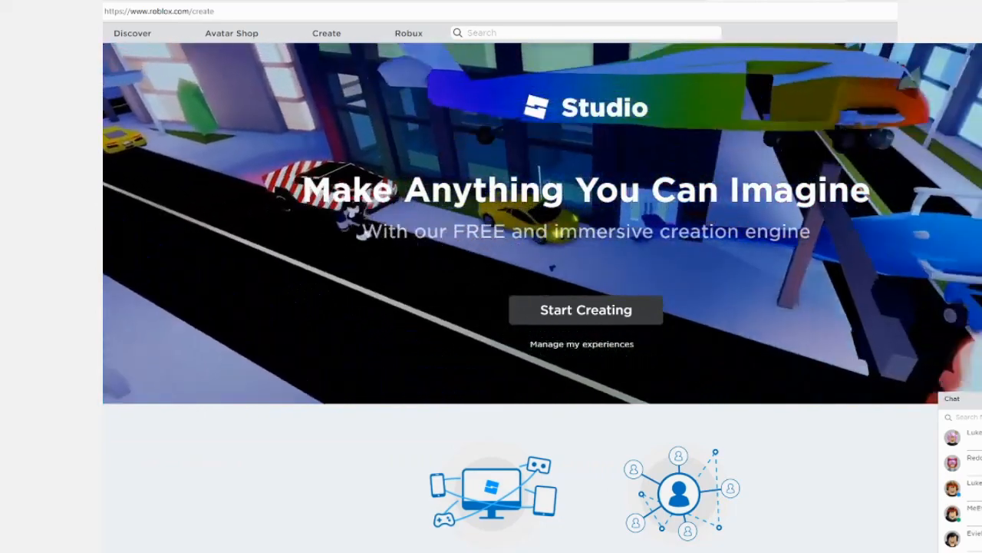
click(582, 343)
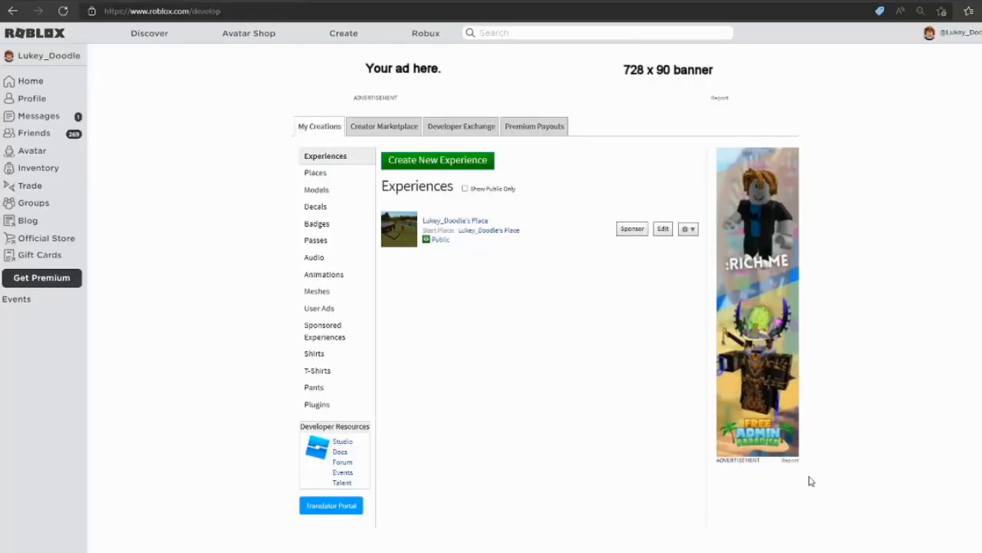
click(315, 172)
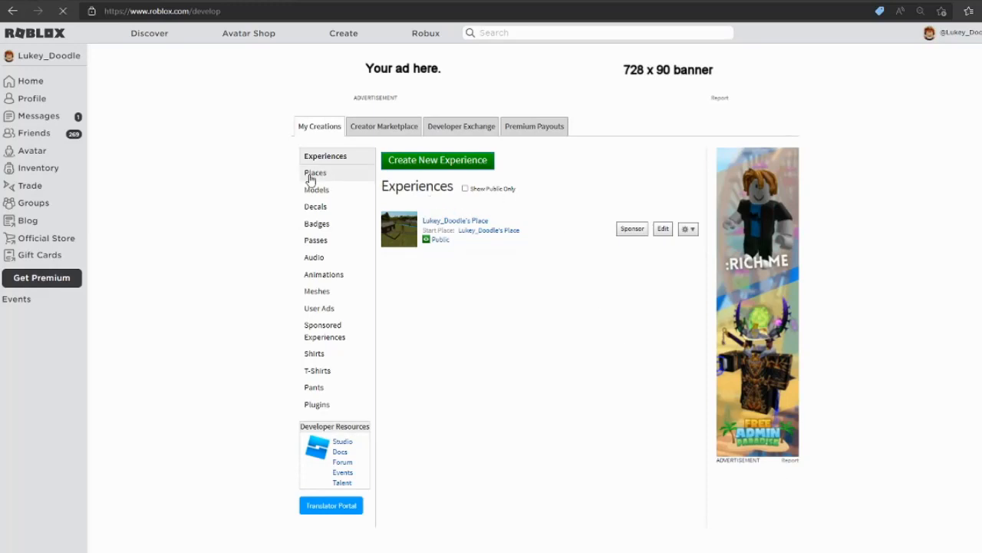
click(315, 172)
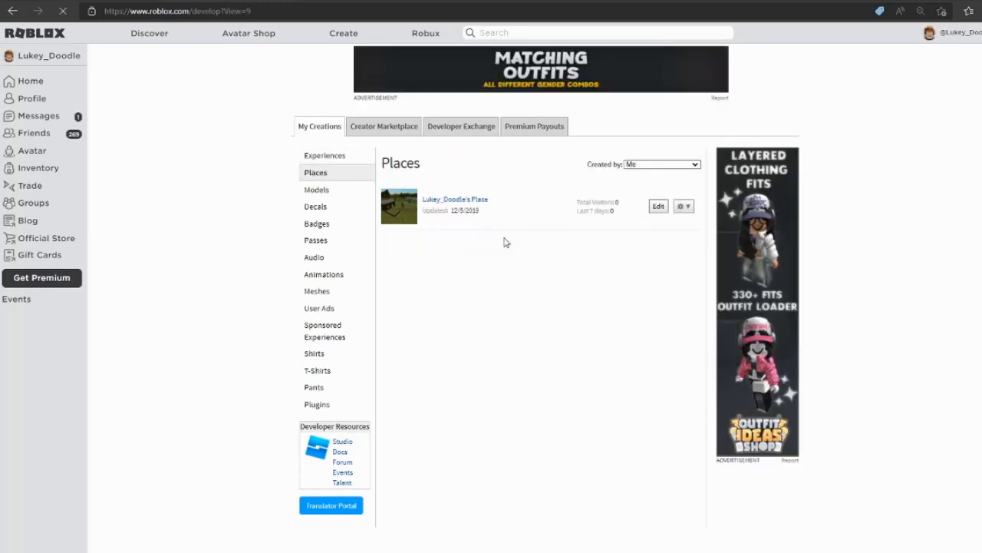
- Begin a new pass from the place's menu, attach an image, and name it 'Buy Me'
click(456, 200)
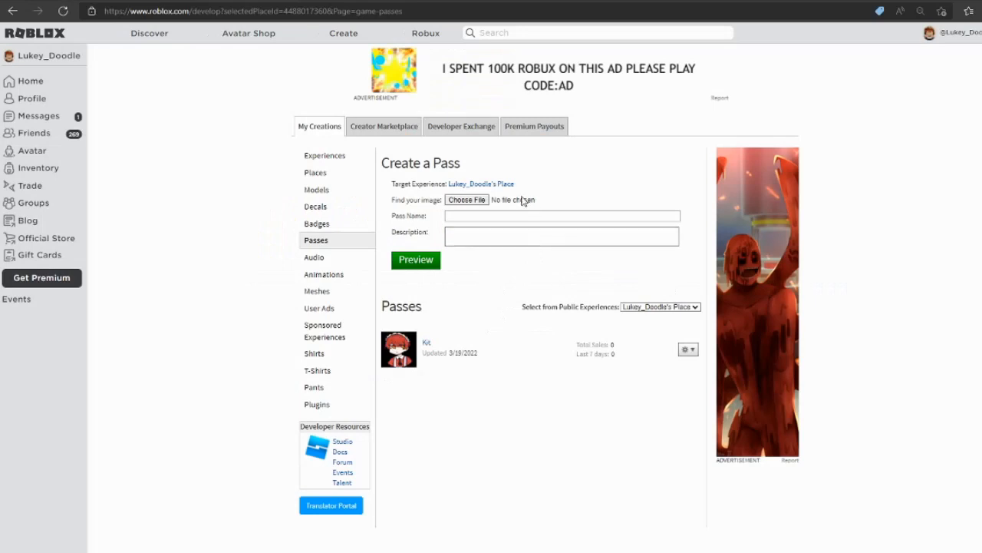
mouse_move(553, 201)
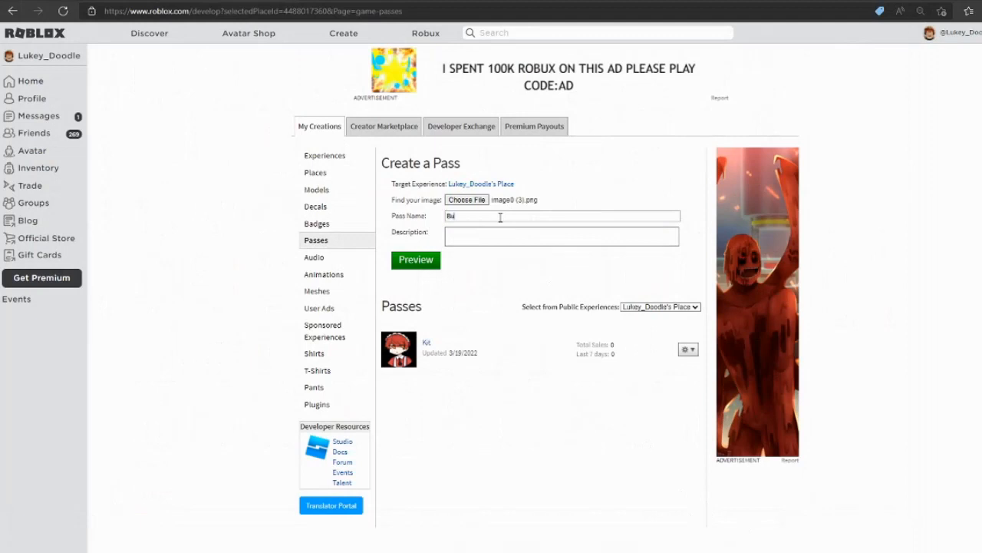
text(Buy Me)
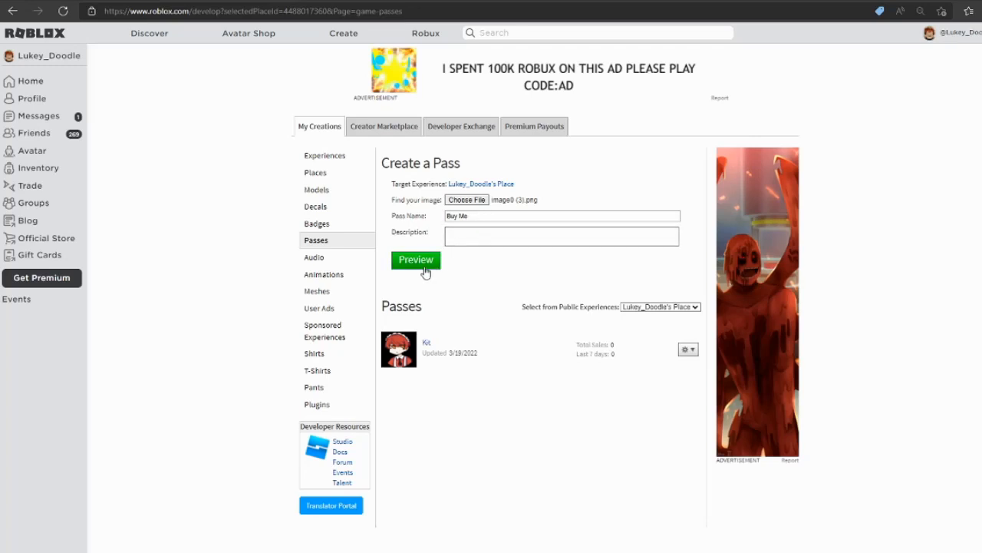
- Verify the upload to create the Buy Me pass, then open its Configure page
click(415, 259)
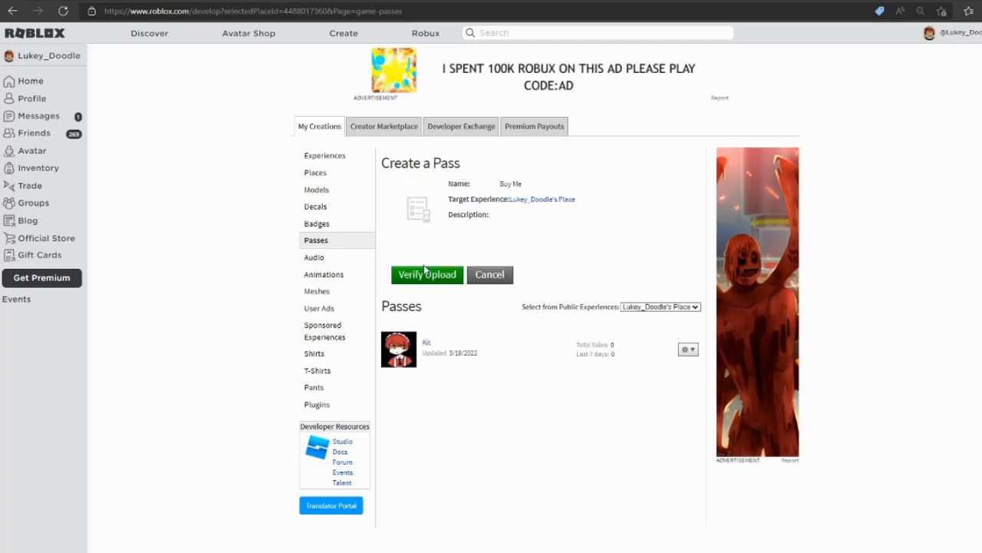
mouse_move(413, 219)
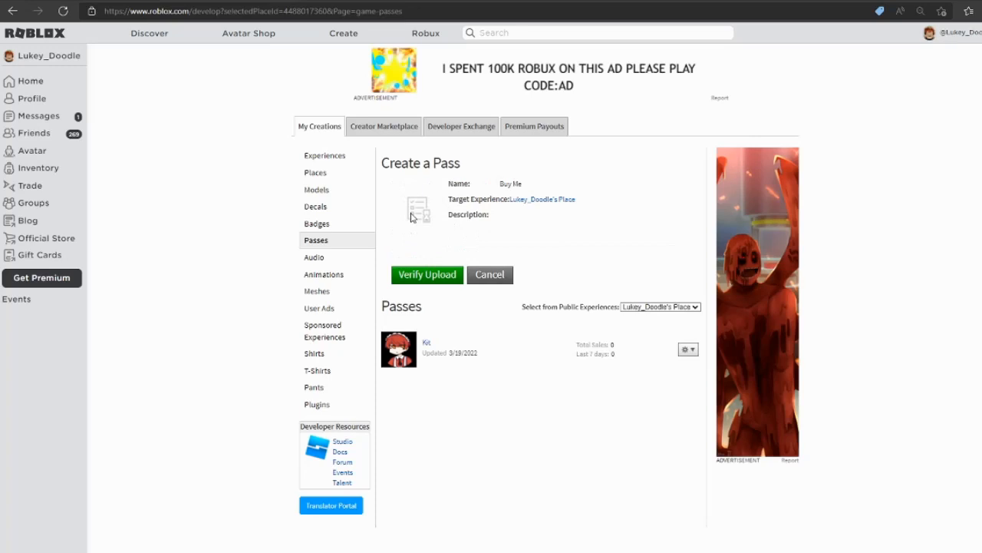
mouse_move(378, 207)
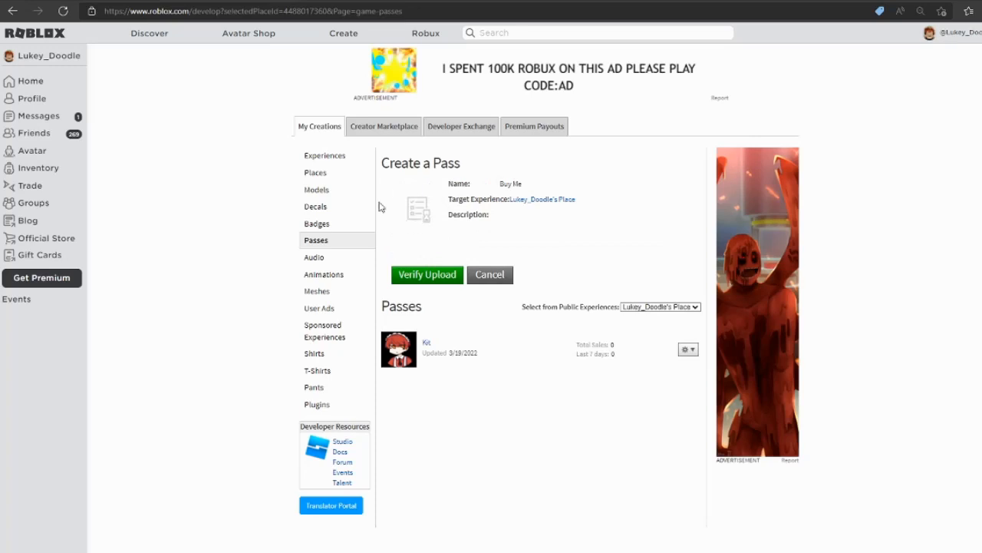
click(426, 274)
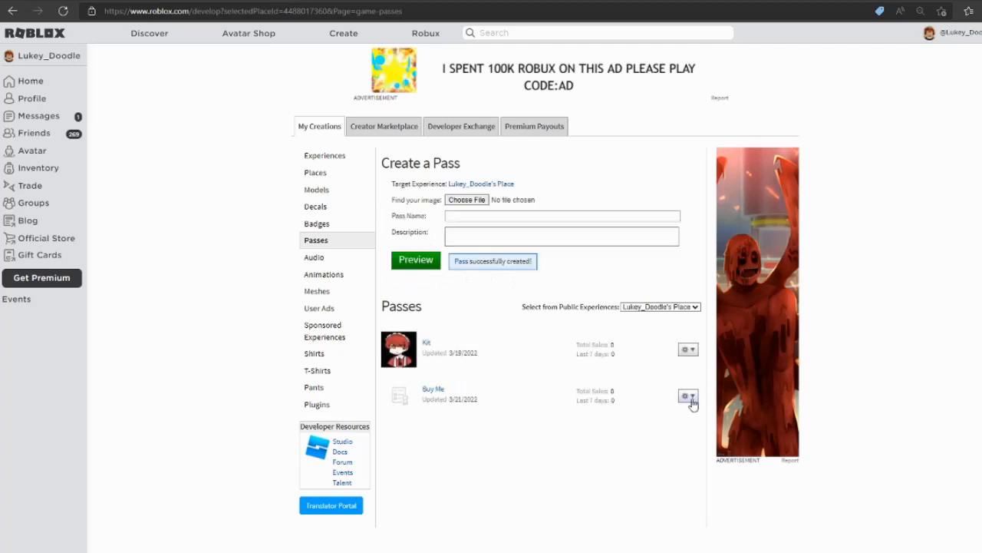
click(683, 396)
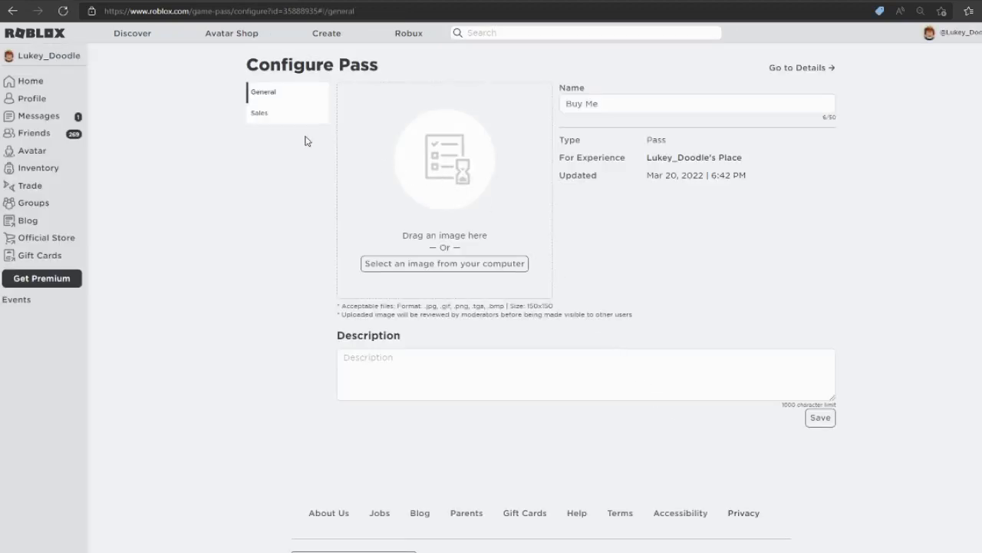
- On the Sales tab, turn on Item for Sale and save a 50 Robux price
click(258, 113)
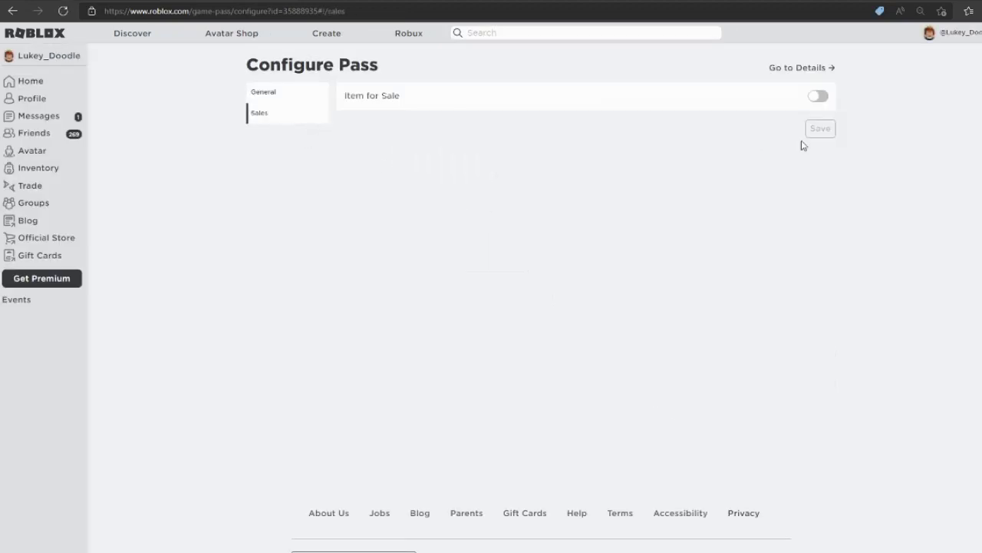
click(817, 95)
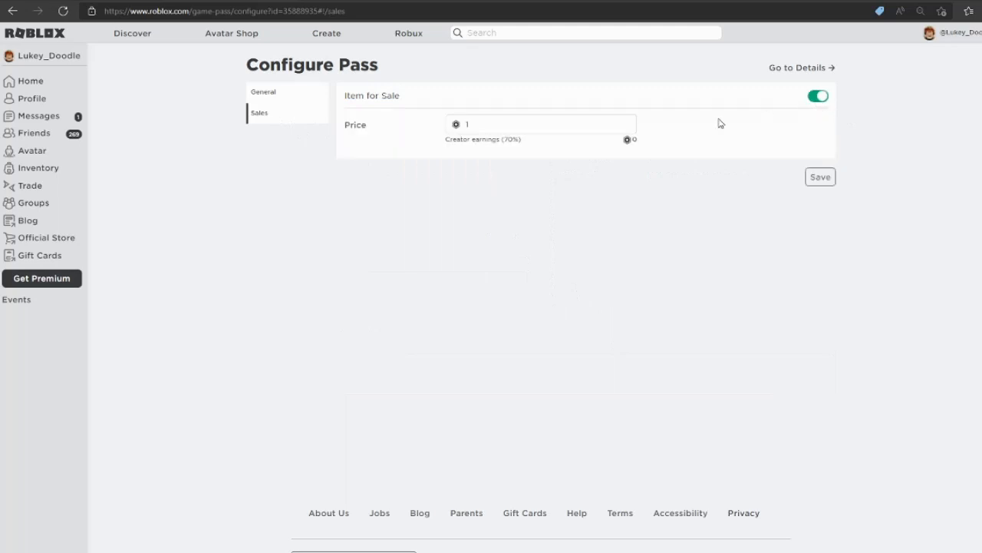
click(541, 124)
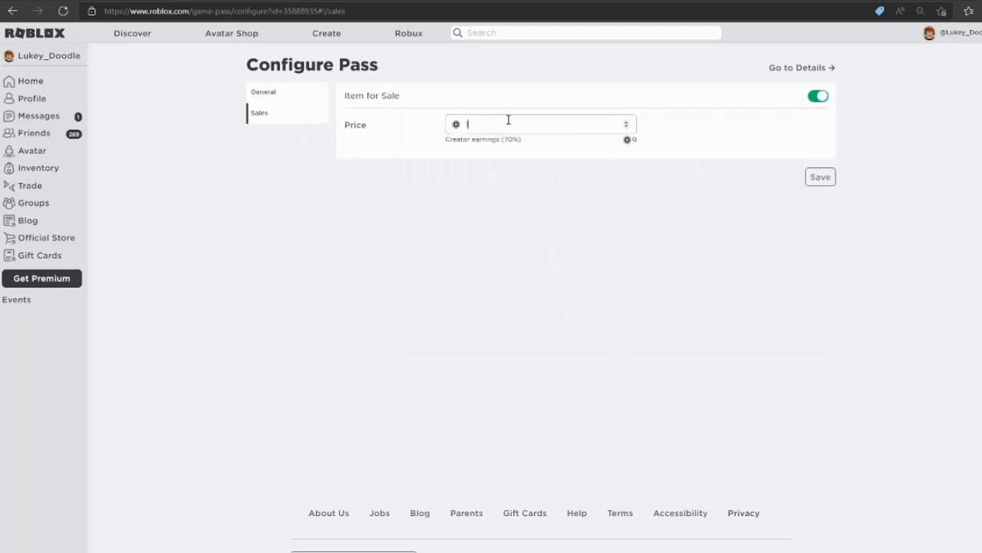
key(Backspace)
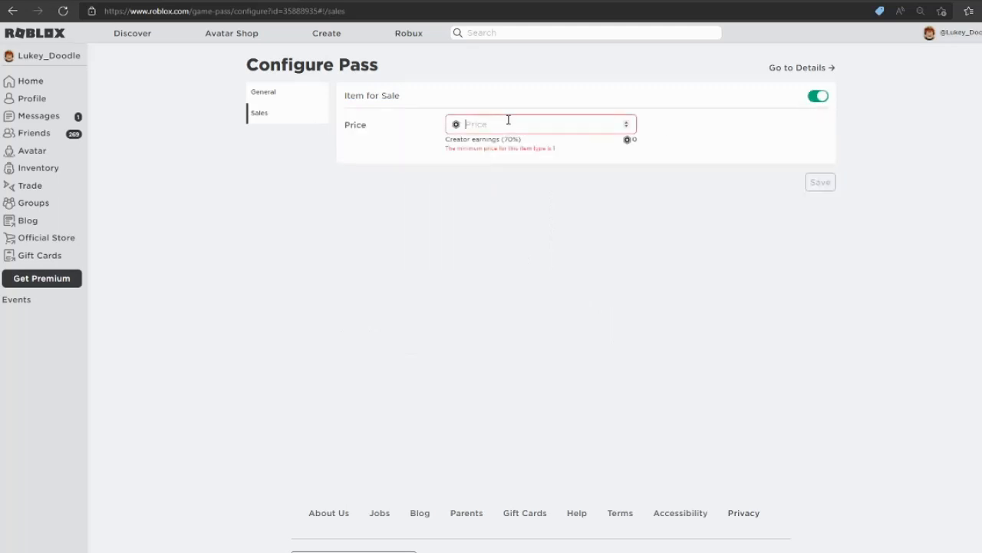
text(50)
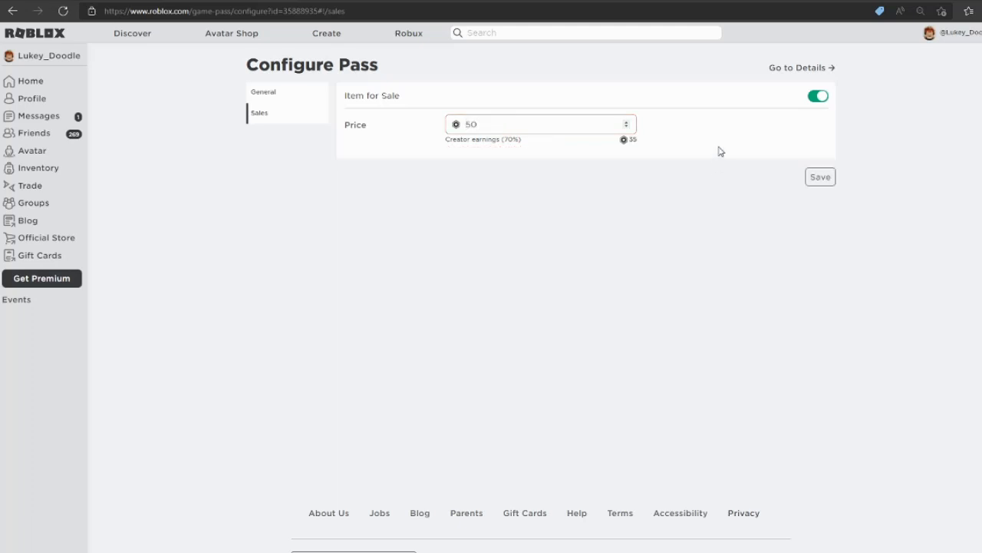
click(819, 177)
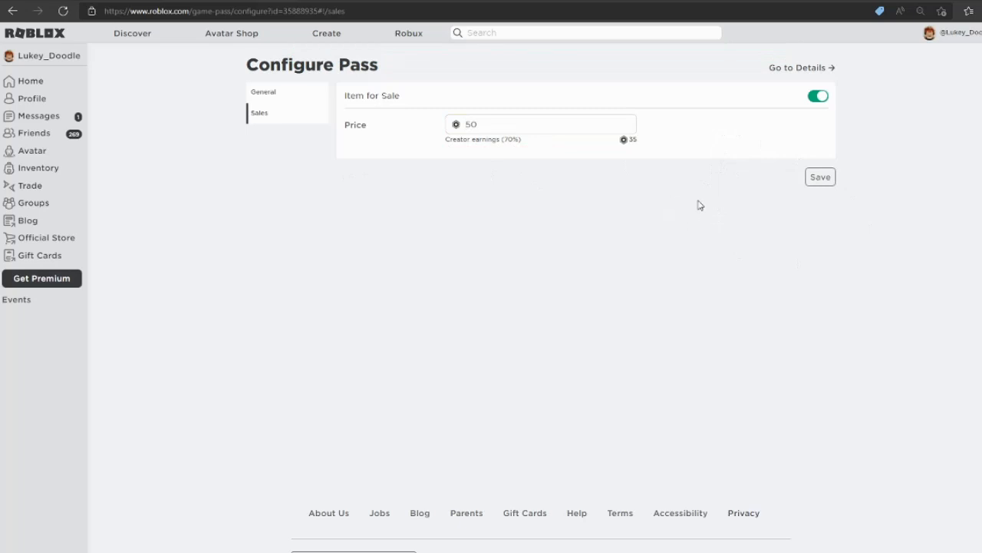
mouse_move(798, 67)
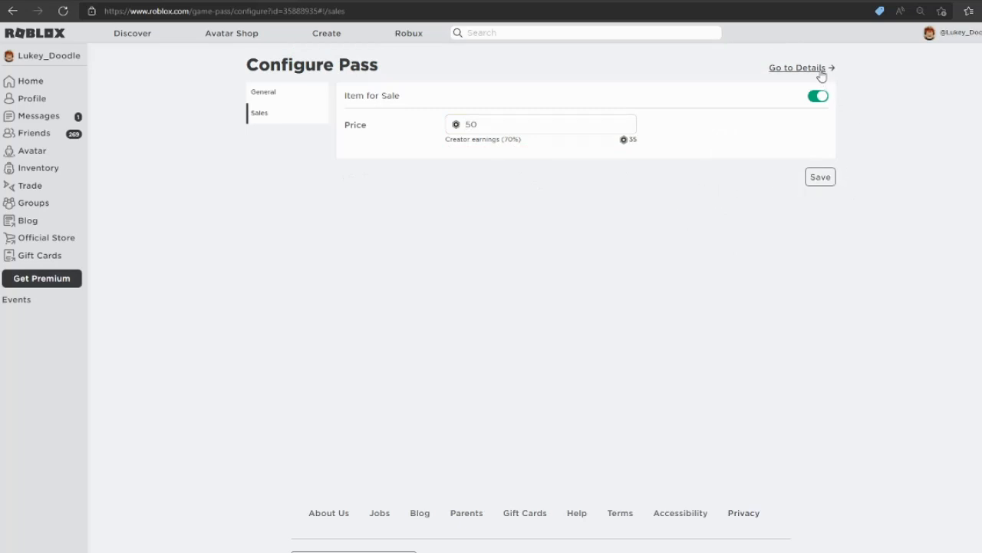
- Go to the Buy Me pass's details page listing it at 50 Robux
click(797, 67)
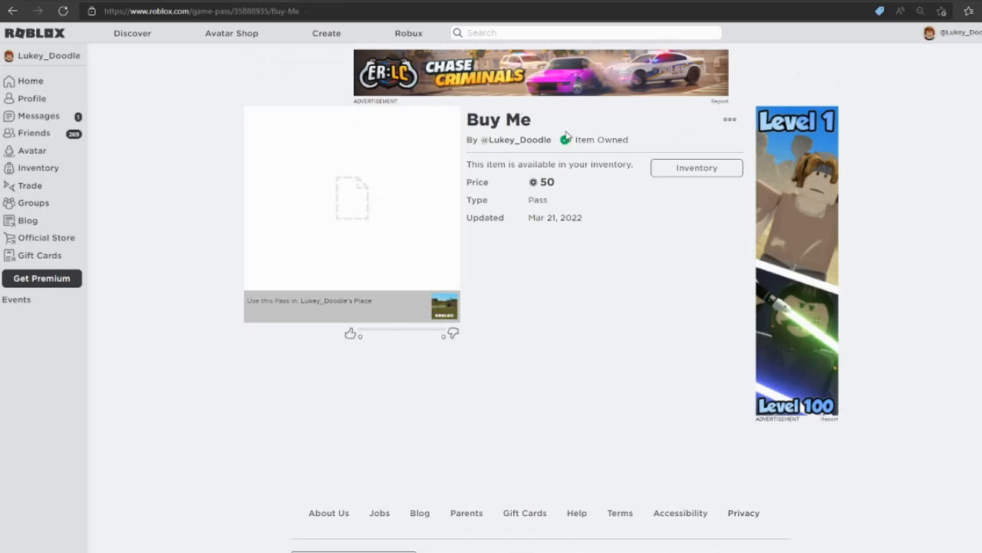
mouse_move(557, 136)
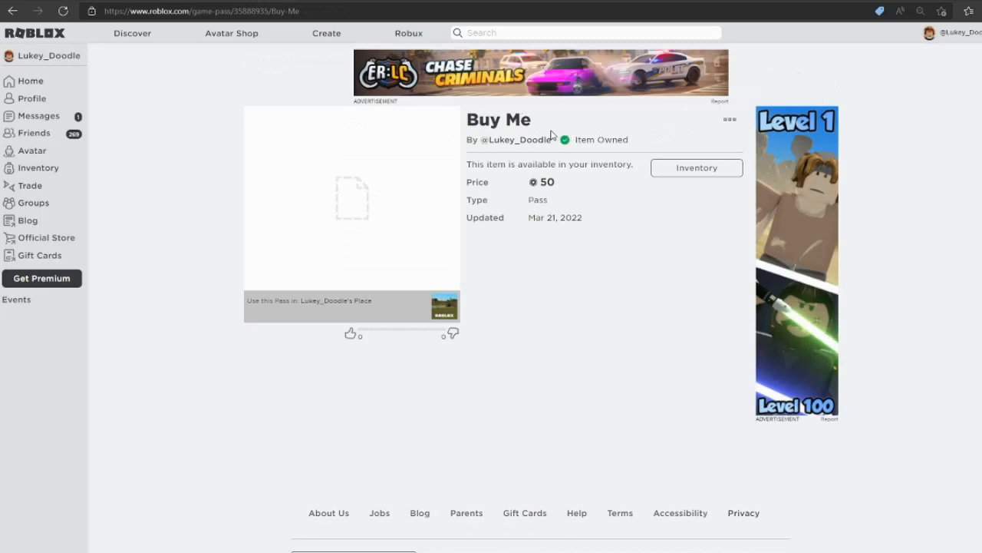
mouse_move(173, 6)
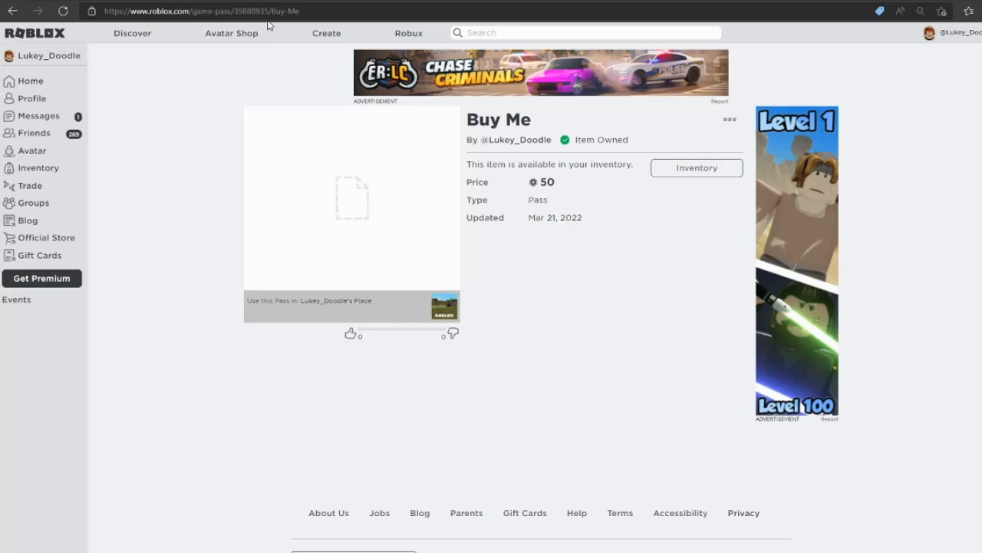
mouse_move(333, 514)
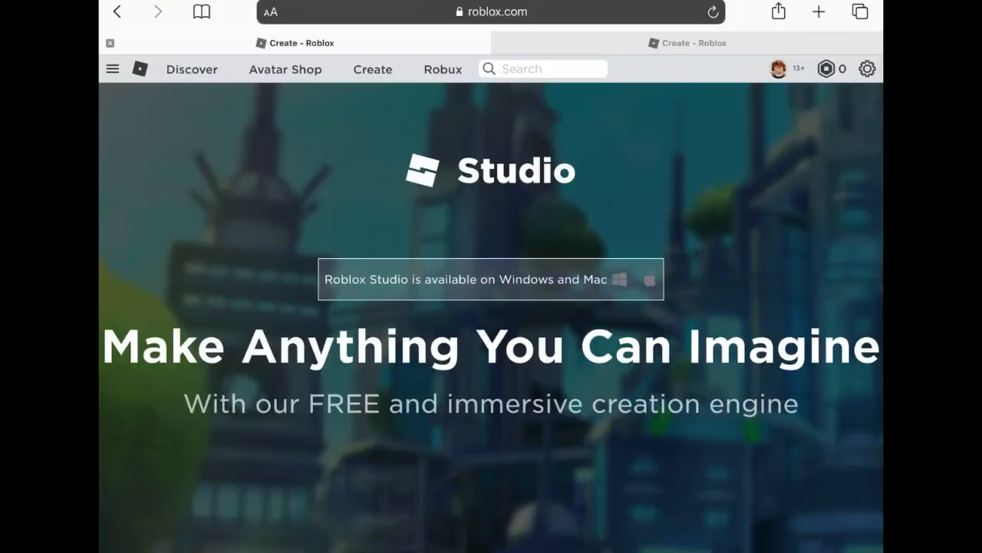
- Via Inventory > Places, open Lukey_Doodle's Place and the Buy Me pass in its Store
click(112, 68)
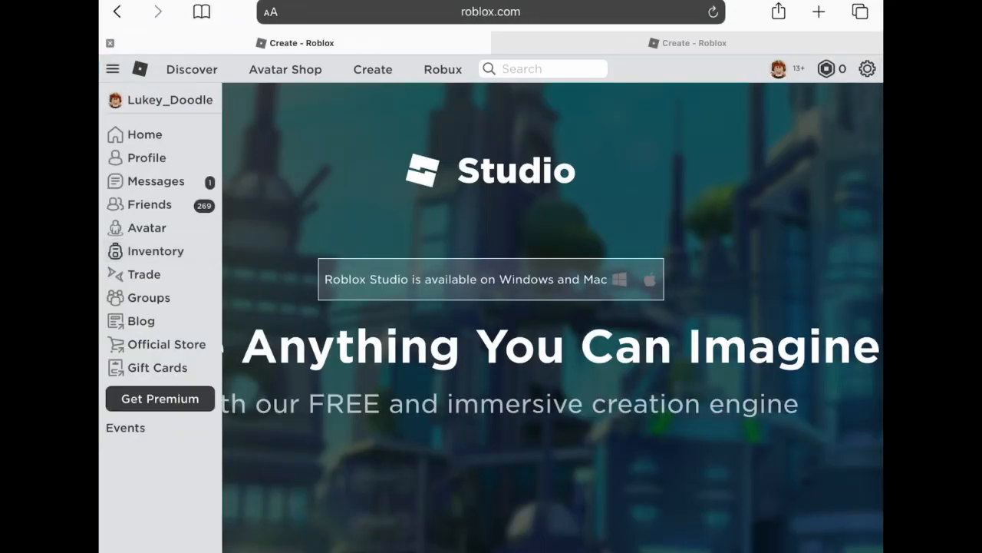
click(155, 250)
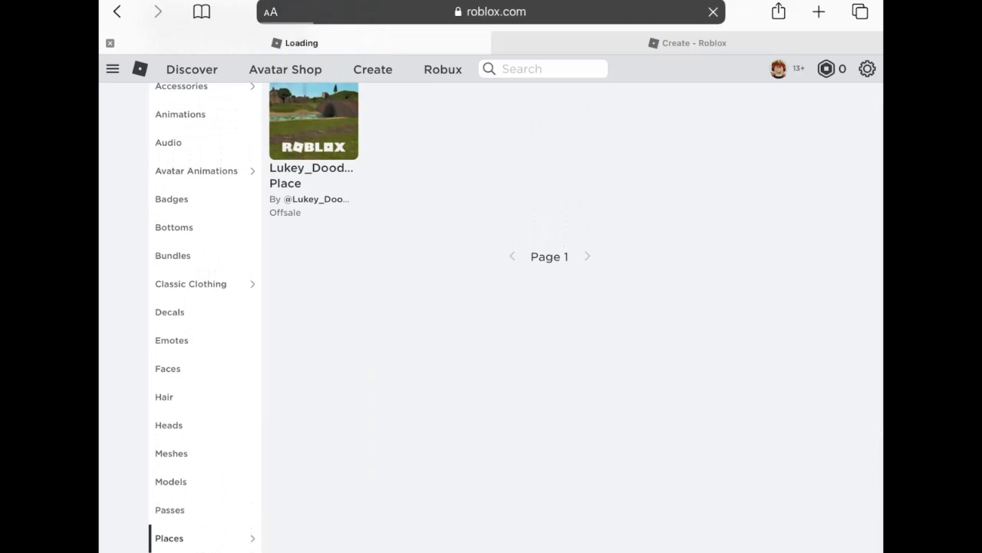
click(314, 122)
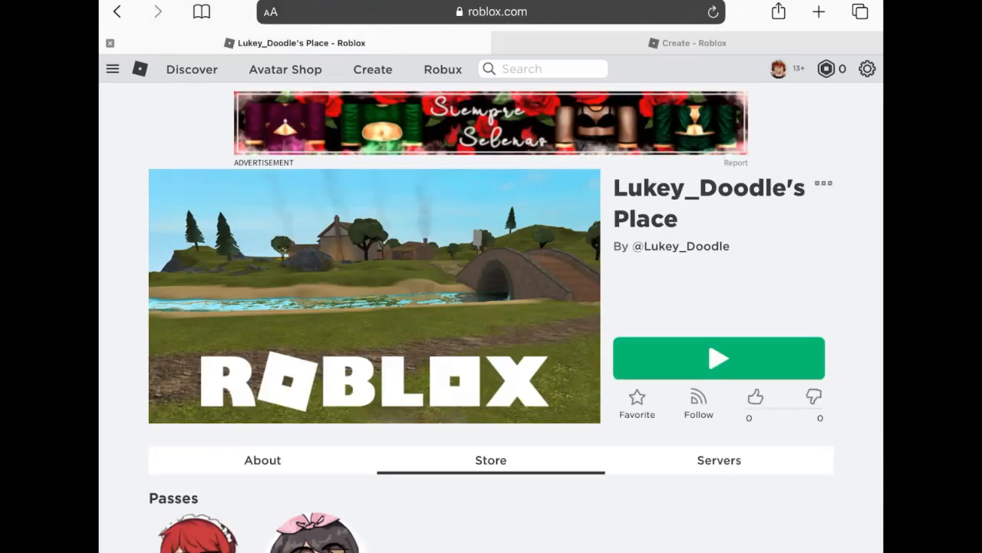
scroll(down, 3)
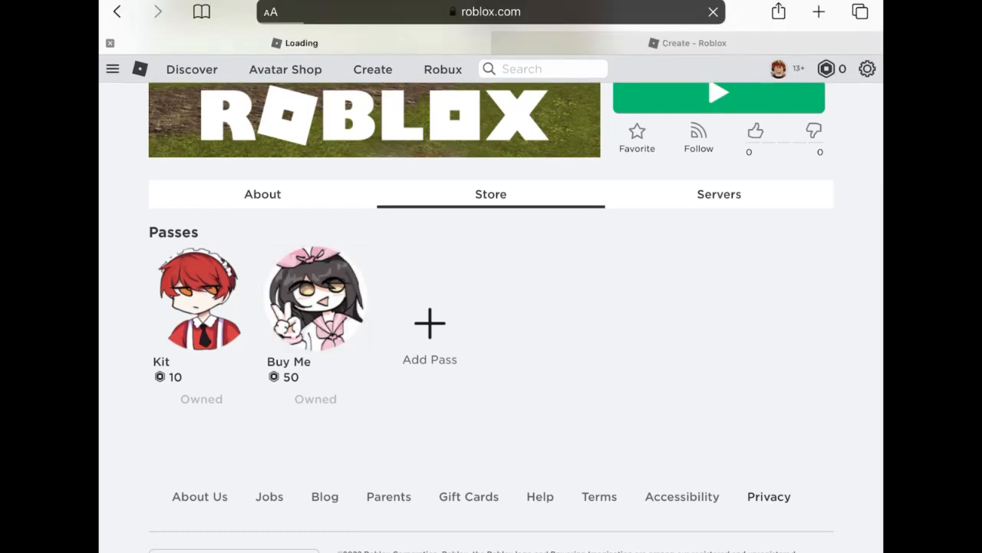
click(314, 299)
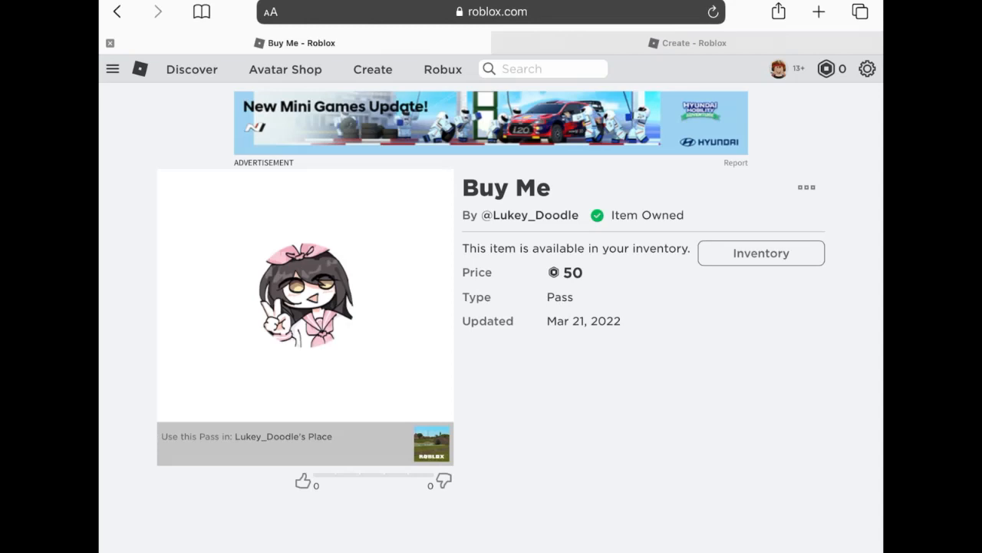
- Select the Buy Me pass ID 35888935 in the page address
click(492, 11)
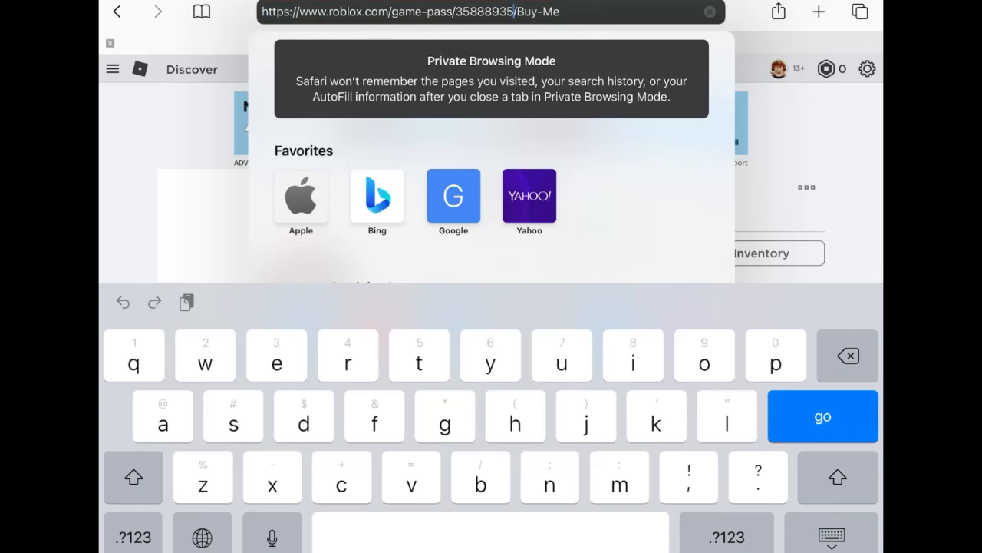
double_click(481, 11)
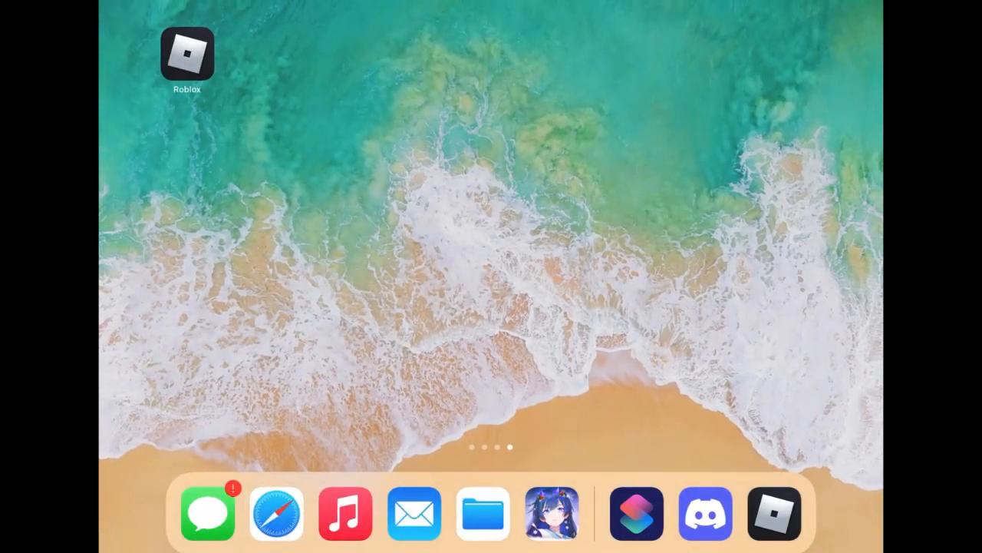
- Launch the Roblox app and join Starving Artists from the Continue row
click(772, 512)
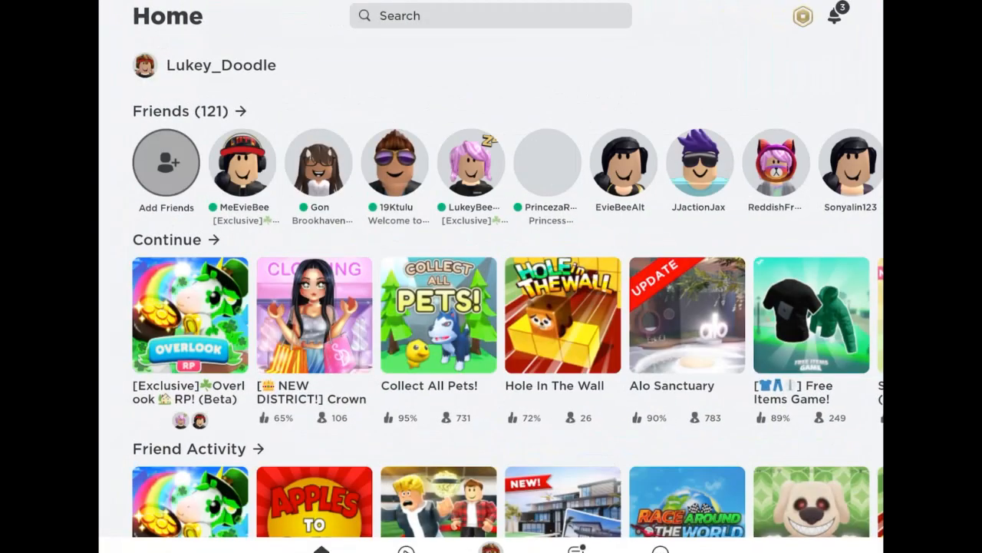
scroll(right, 3)
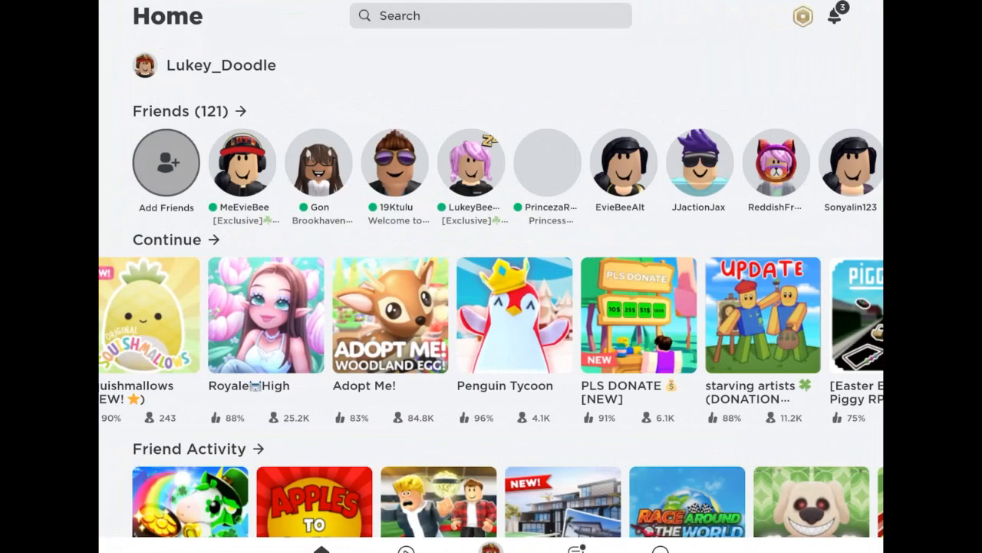
click(762, 315)
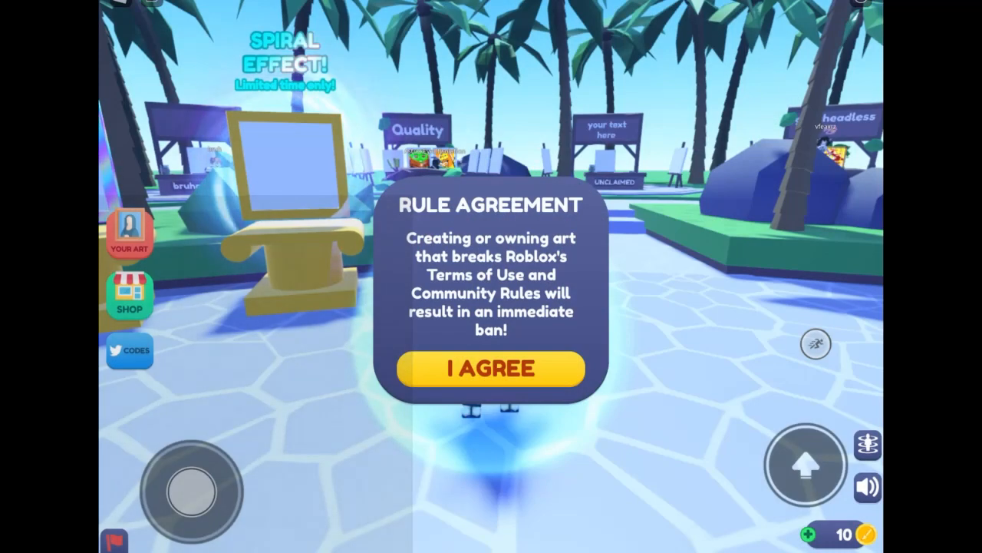
- Accept the game's rules and start editing the booth, dismissing the inventory warning
click(490, 368)
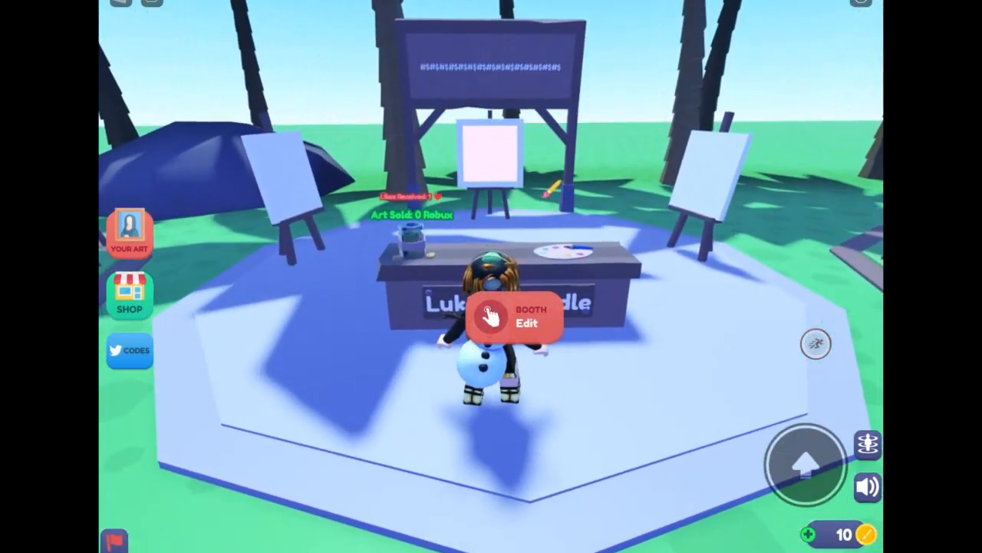
click(527, 322)
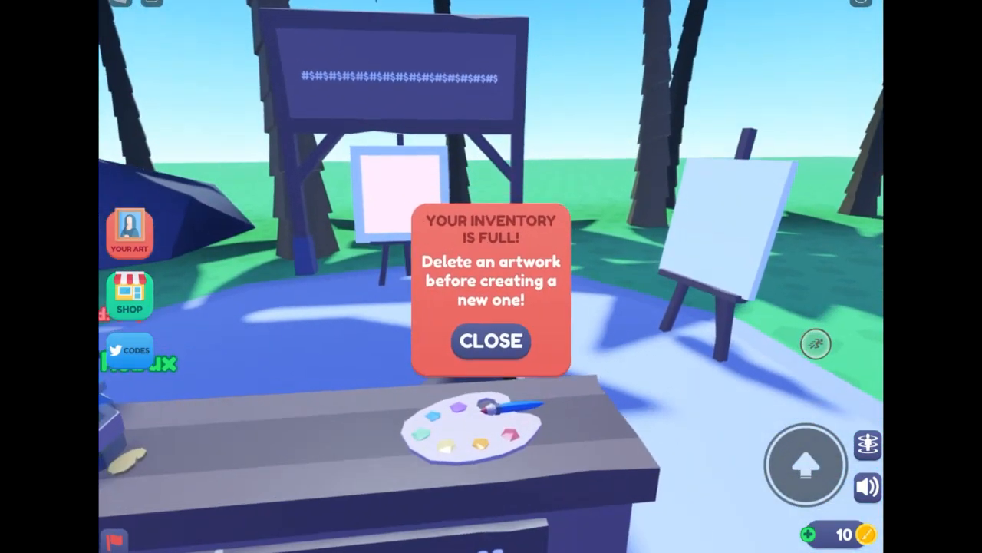
click(491, 342)
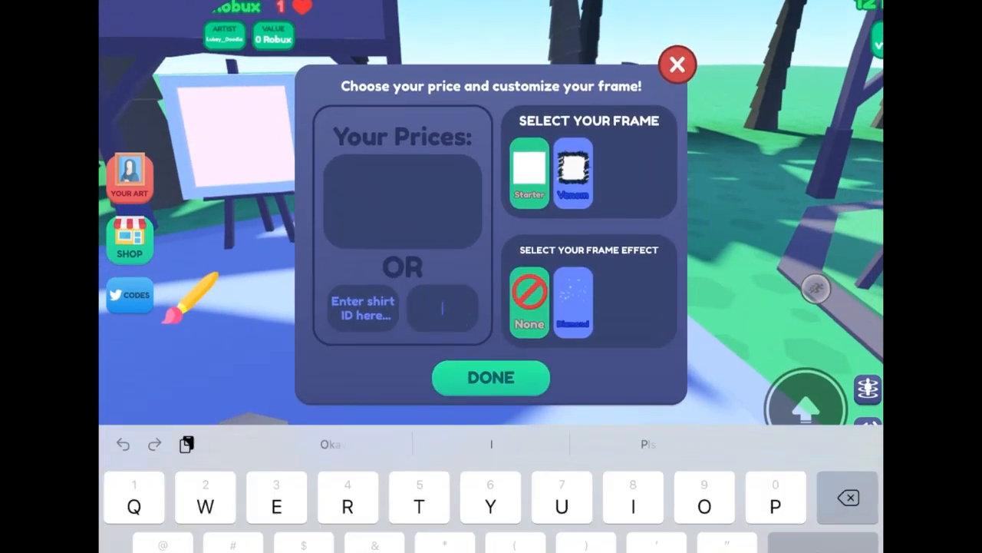
- Paste pass ID 35888935, choose the 50 Robux price, and confirm
text(35888935)
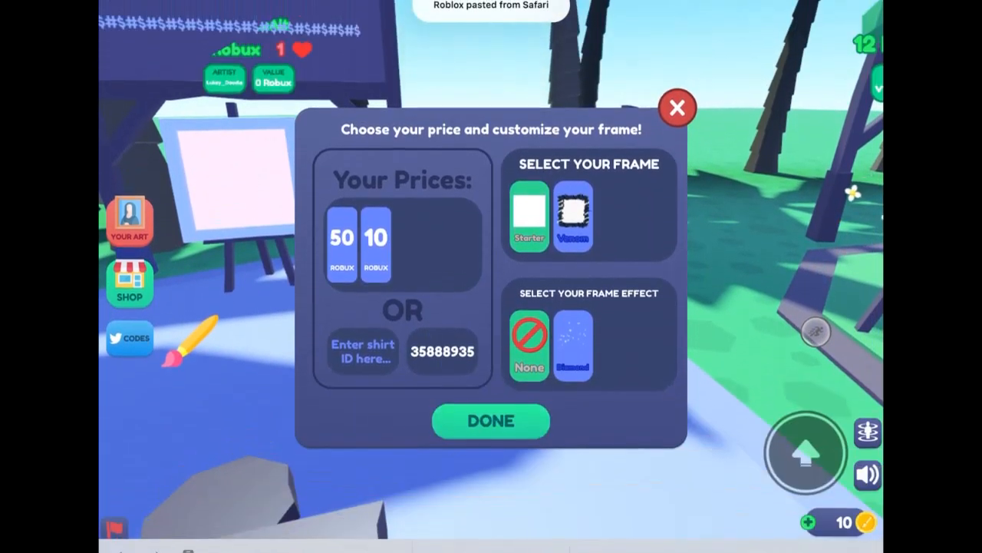
click(342, 238)
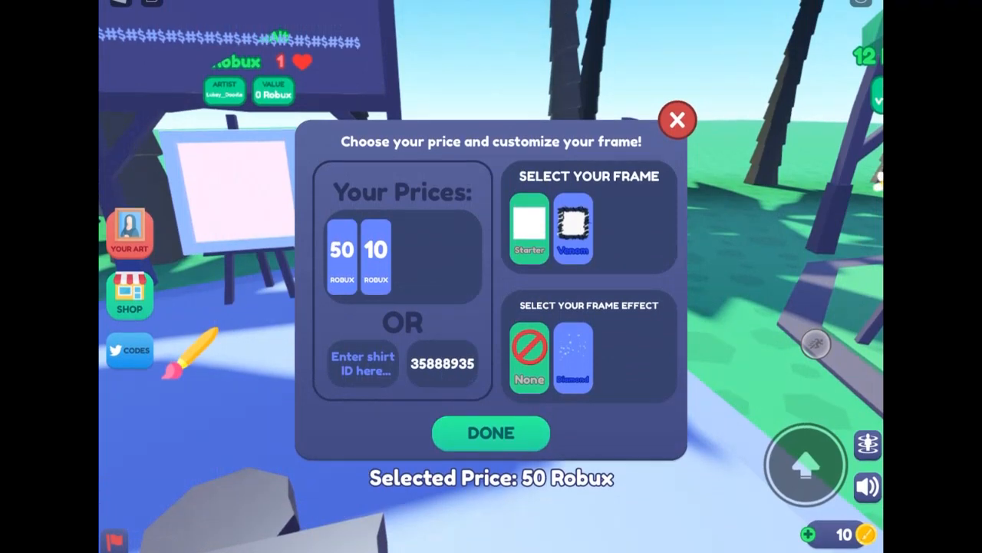
click(490, 433)
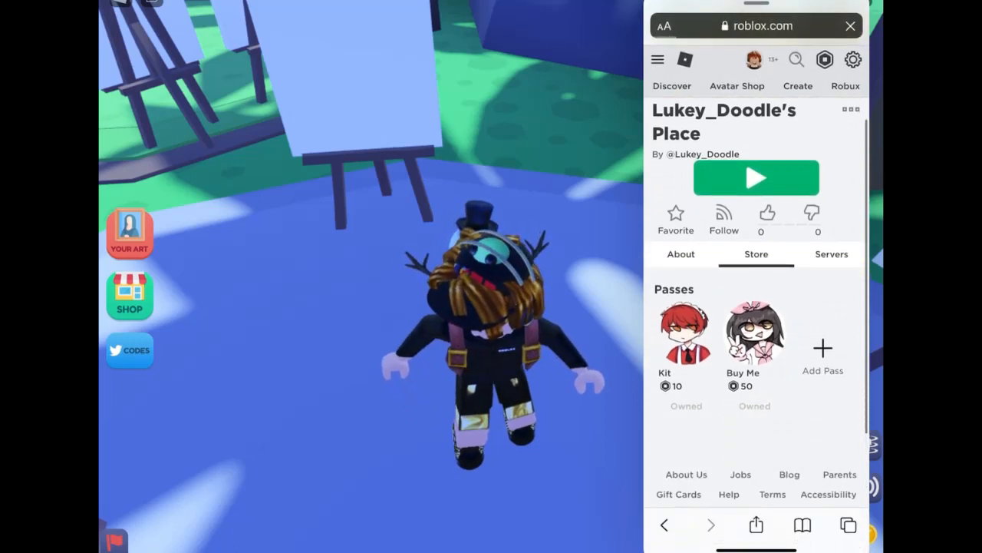
- Close the Safari split view and open the easel's painting selection
click(756, 25)
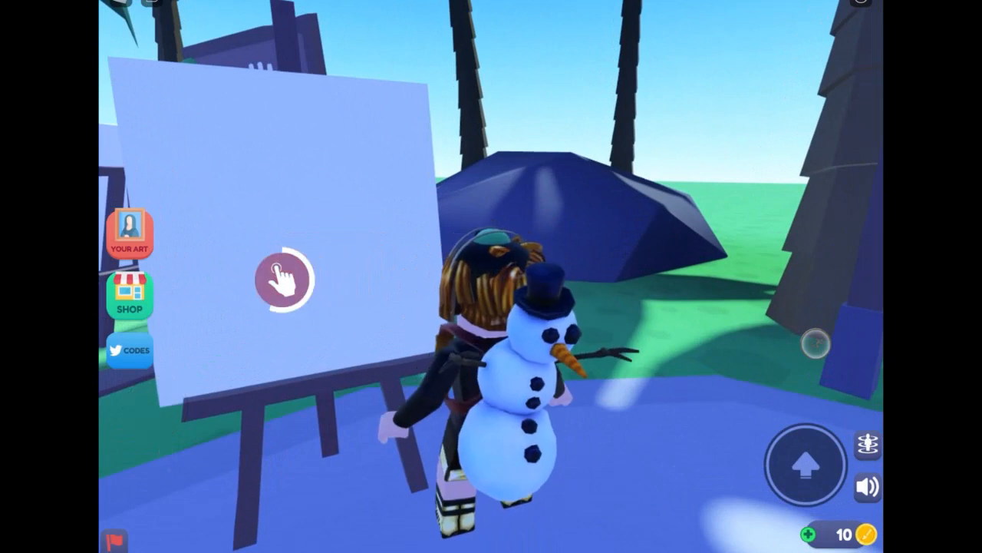
click(281, 278)
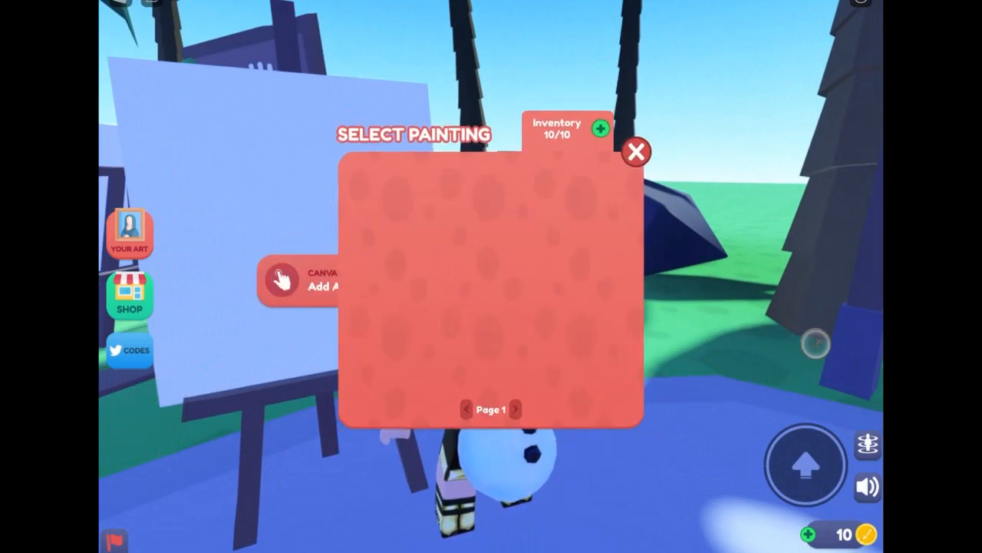